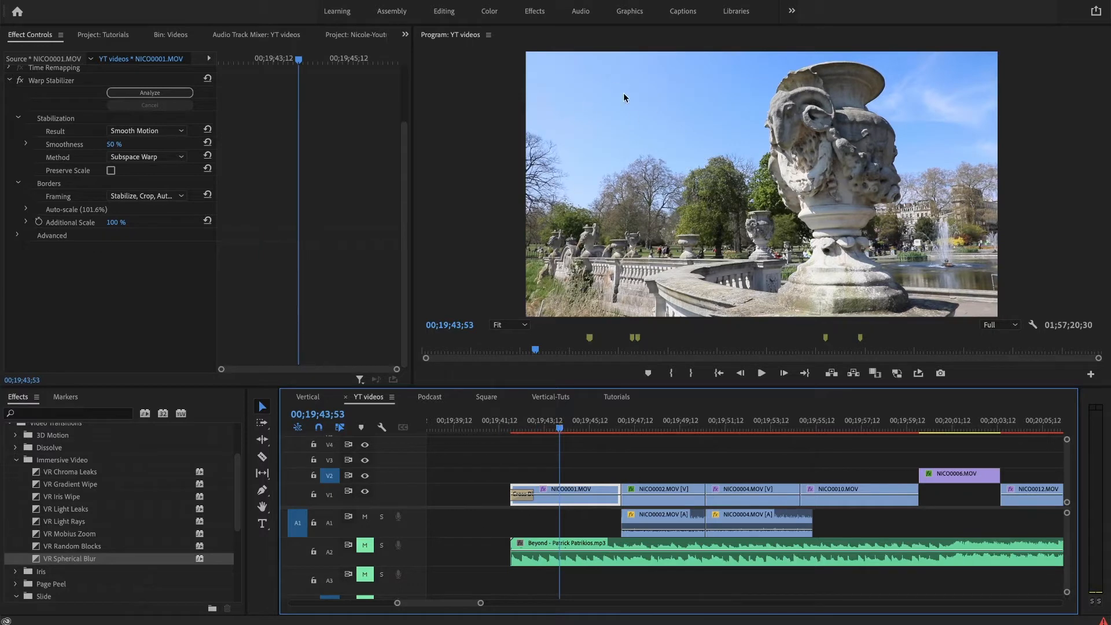
mouse_move(683, 104)
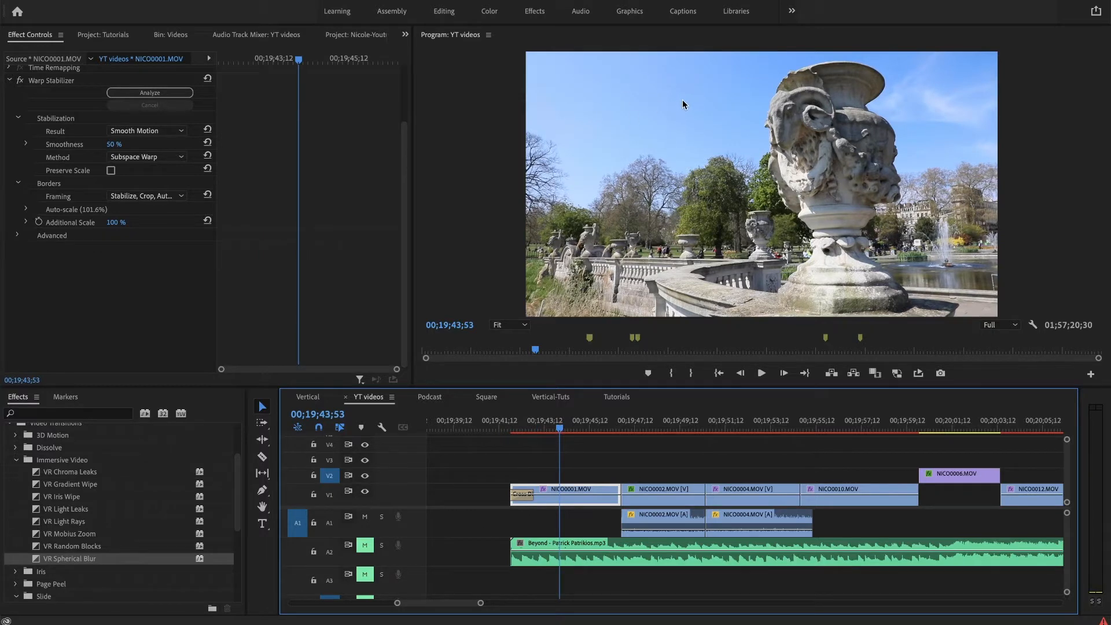
mouse_move(604, 117)
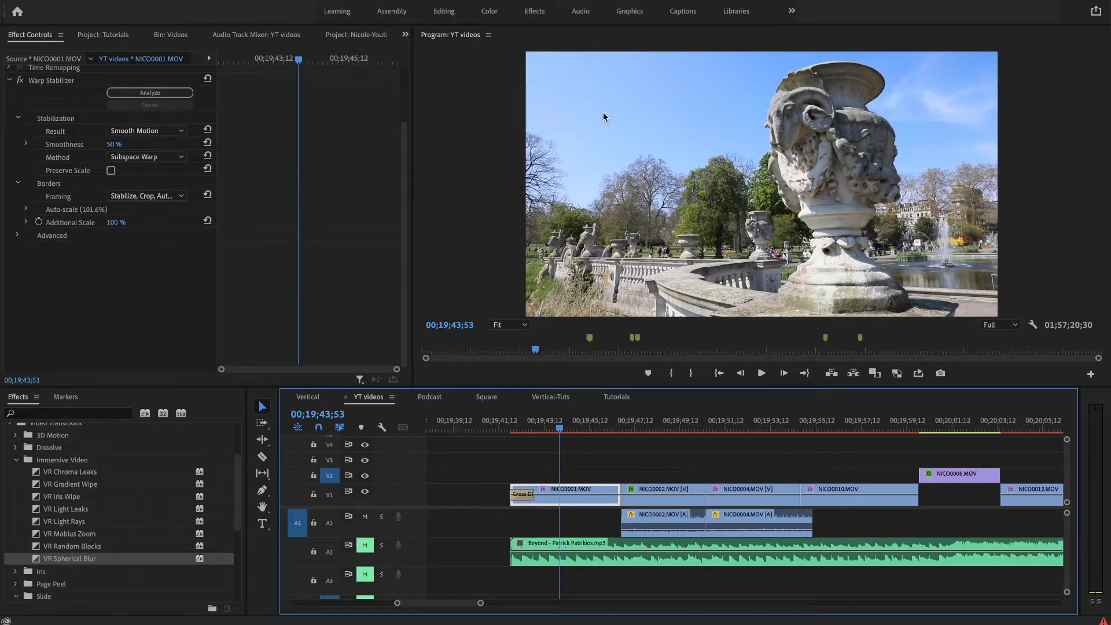
mouse_move(661, 90)
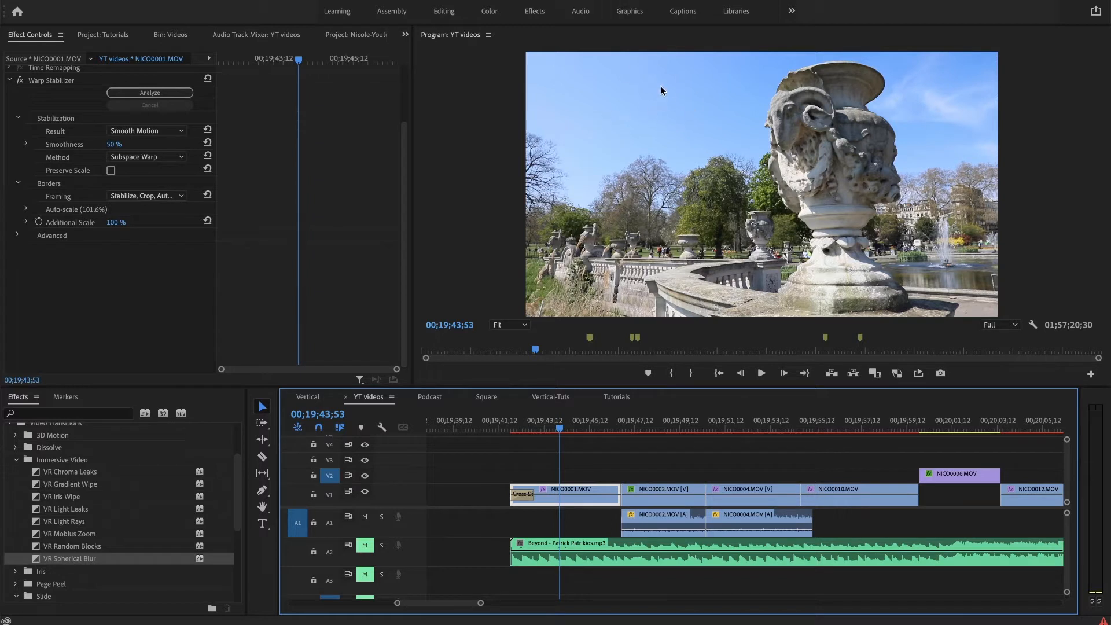
mouse_move(679, 121)
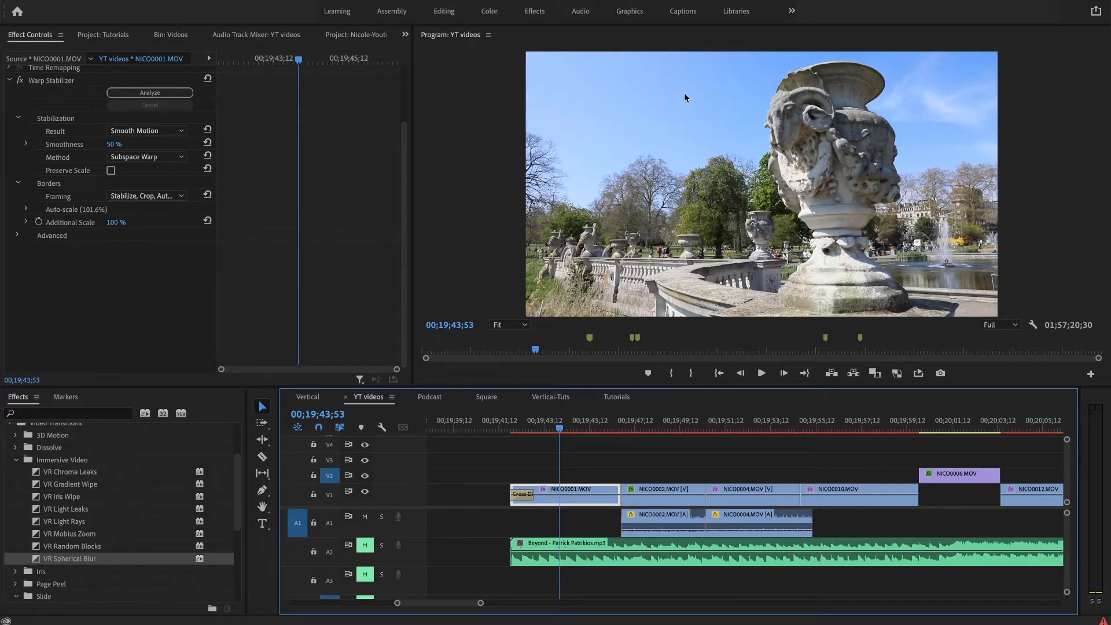
mouse_move(702, 96)
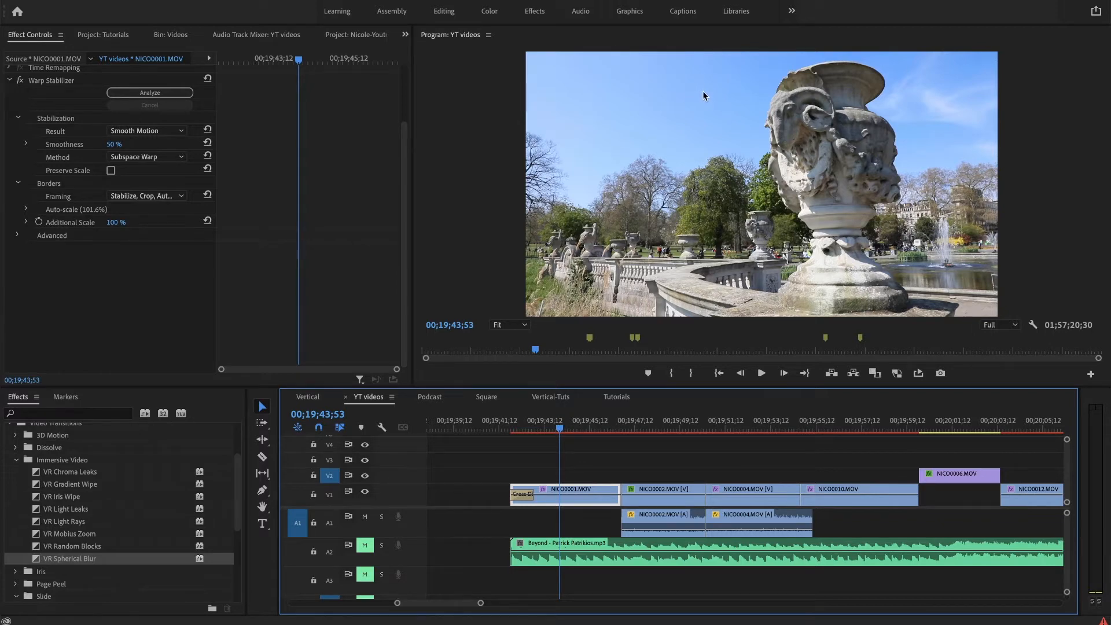
mouse_move(719, 91)
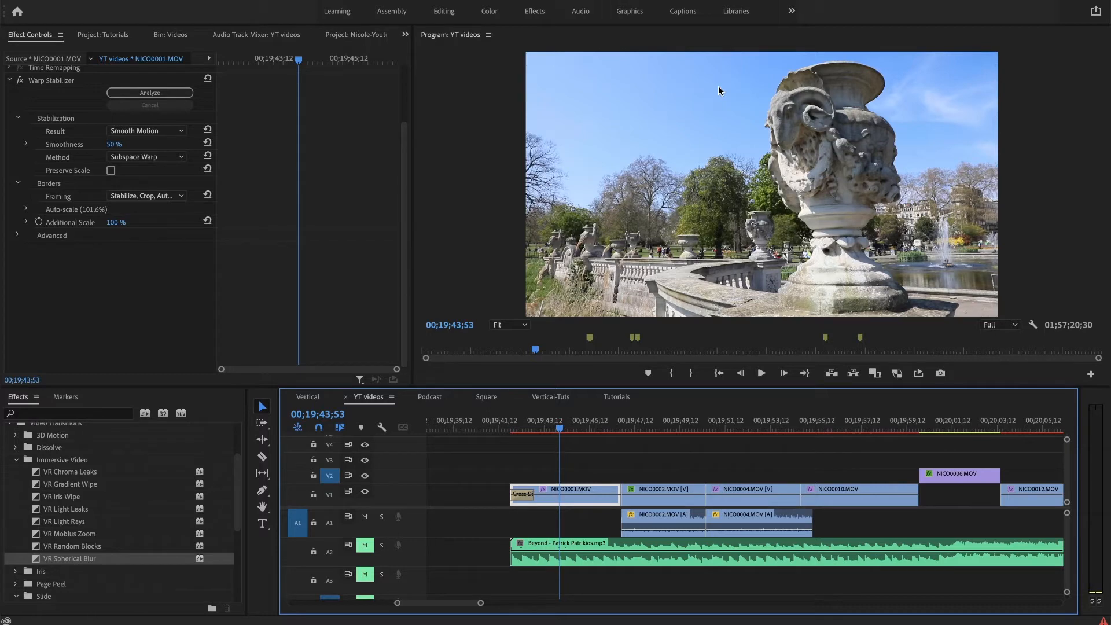
mouse_move(681, 141)
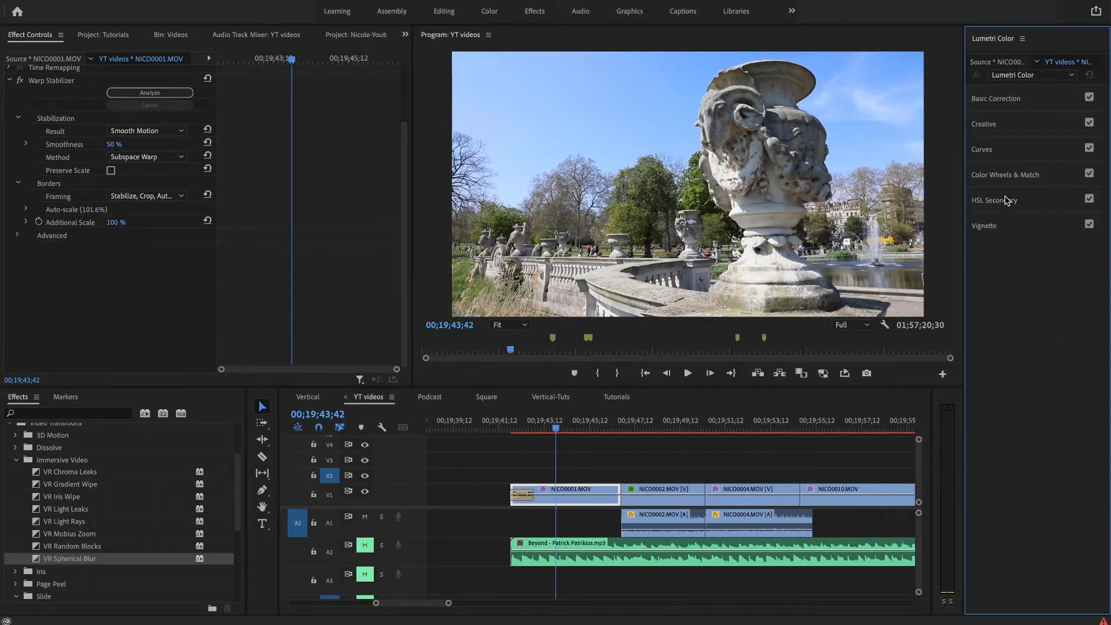
mouse_move(1060, 195)
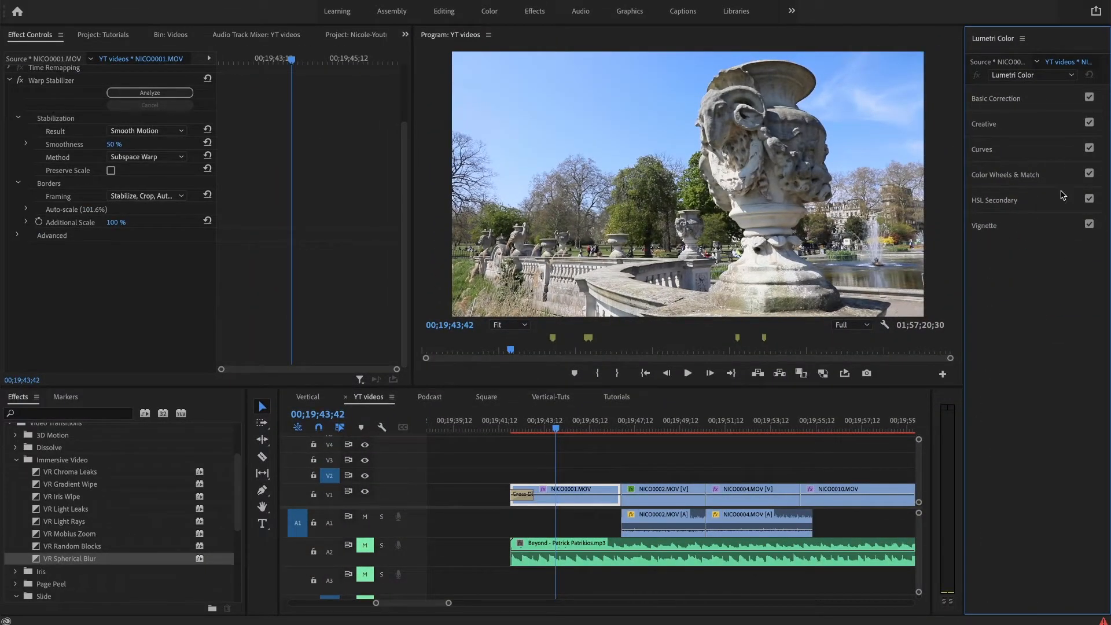
Expand the Basic Correction section in the Lumetri Color panel.
click(995, 98)
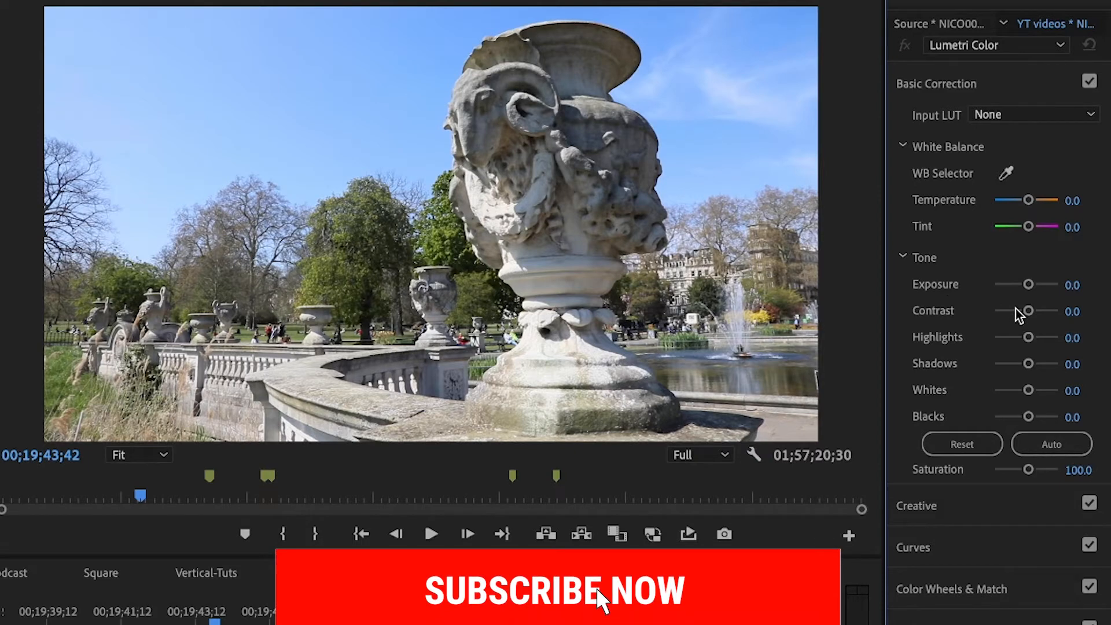
Set the tone sliders to contrast 75, highlights -71.9 and shadows 37.5.
drag(1028, 312, 1040, 311)
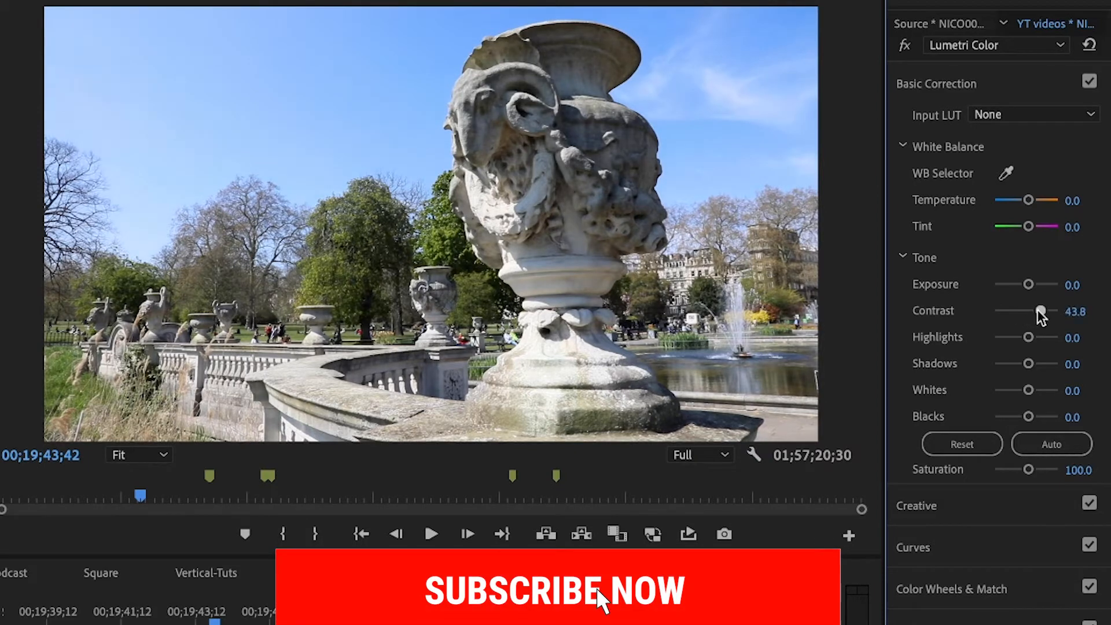
drag(1039, 312, 1050, 312)
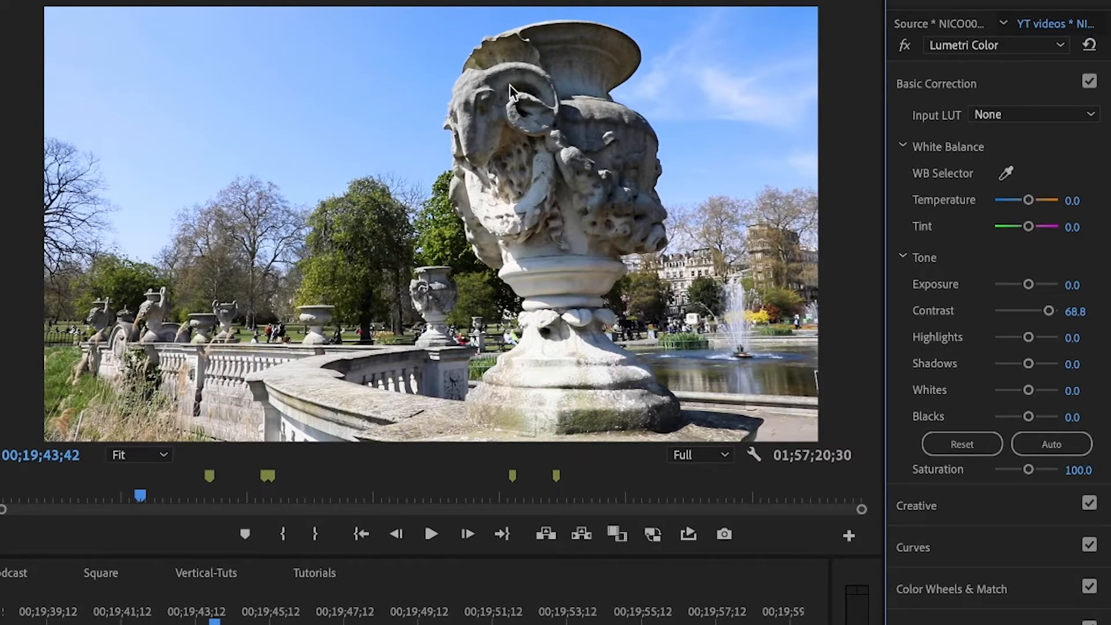
mouse_move(1024, 328)
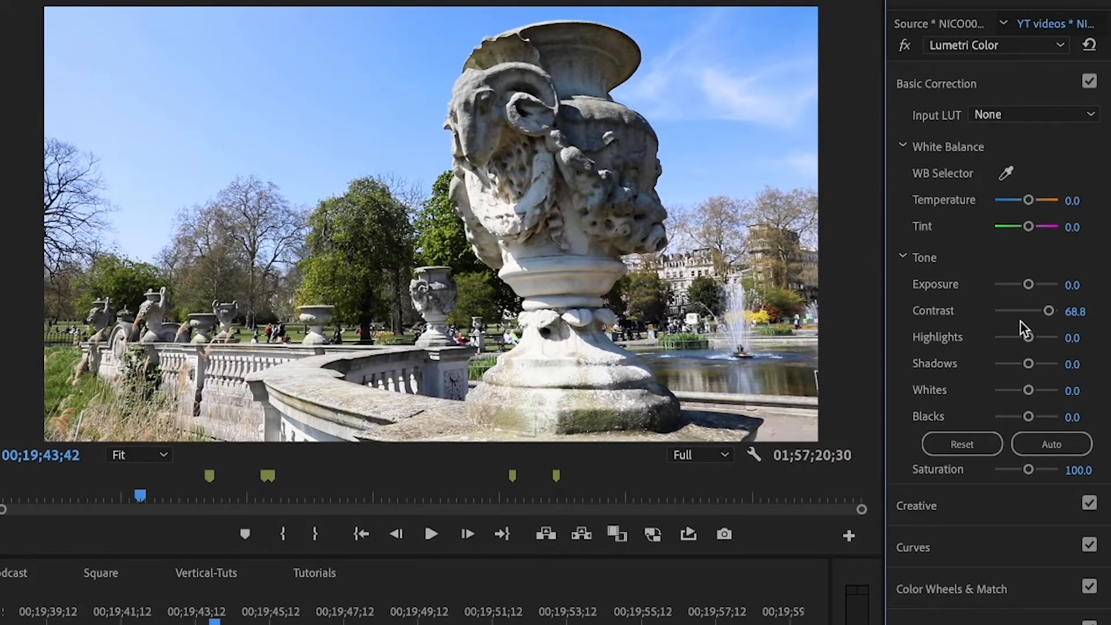
drag(1051, 310, 1028, 310)
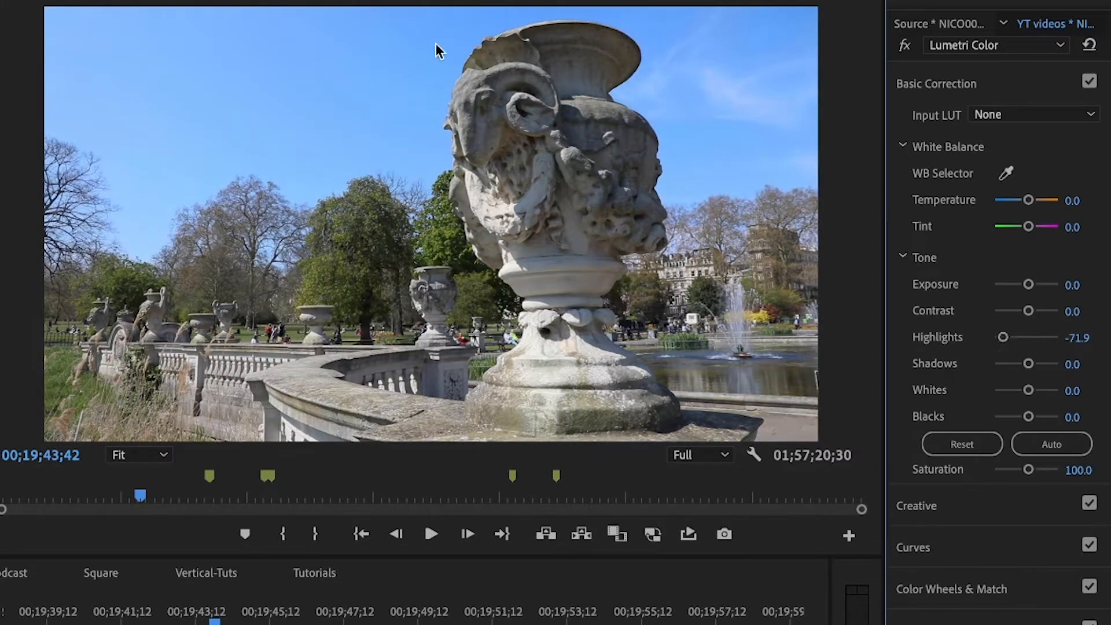
mouse_move(446, 166)
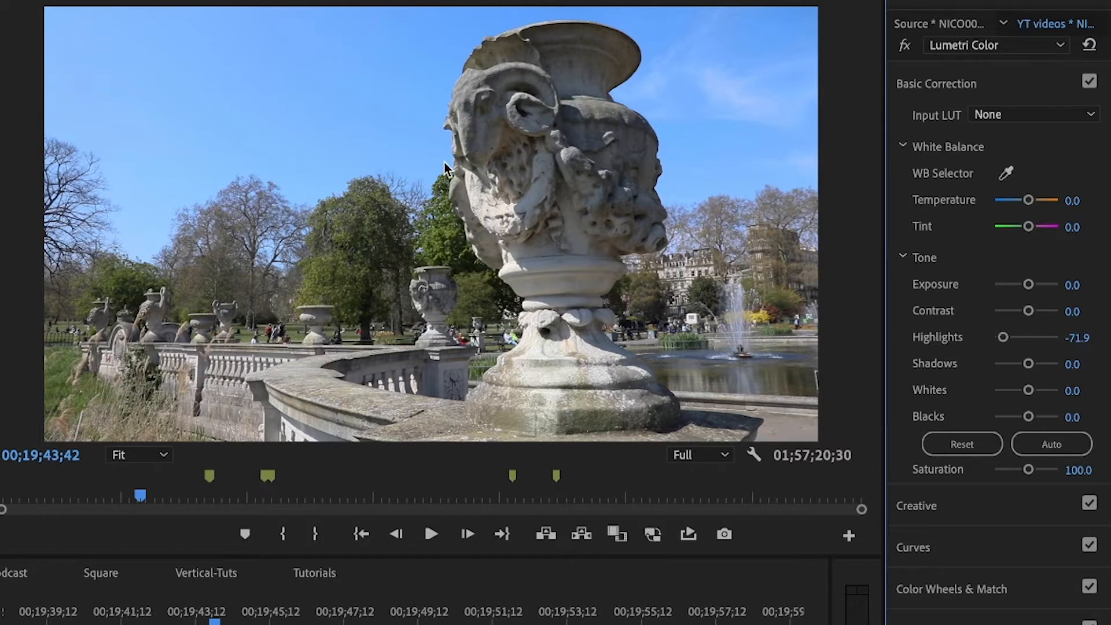
mouse_move(512, 228)
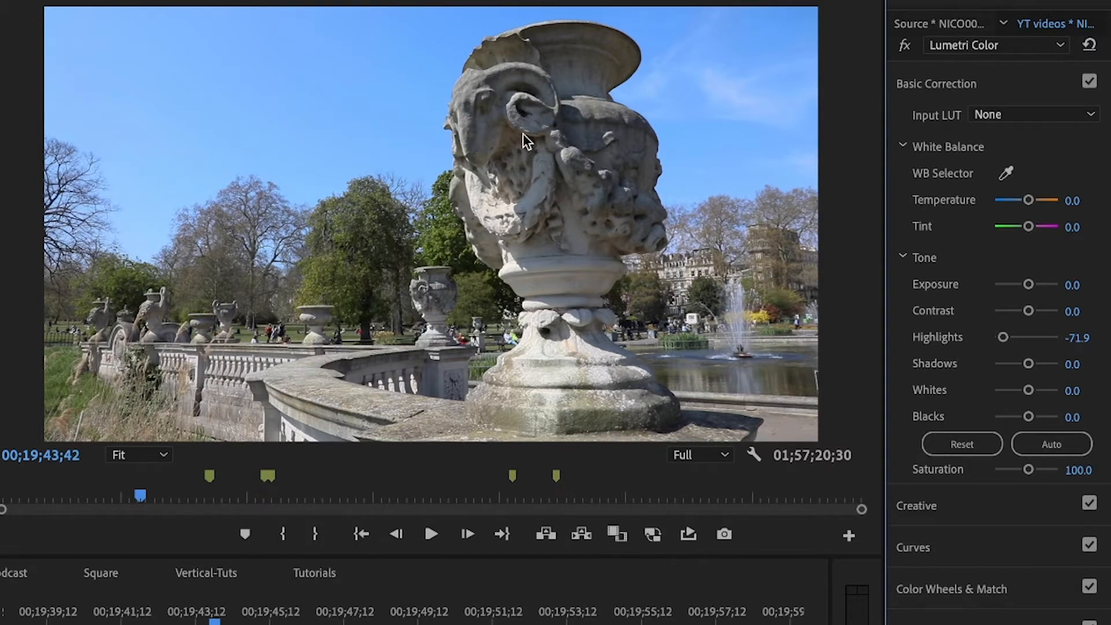
mouse_move(868, 347)
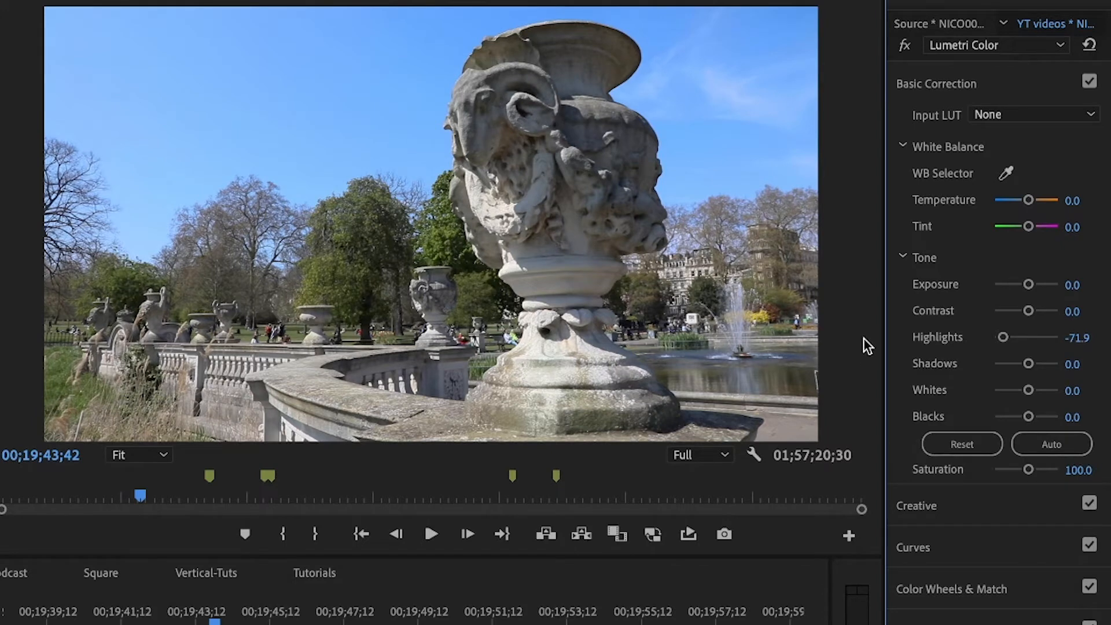
drag(1029, 364, 1055, 363)
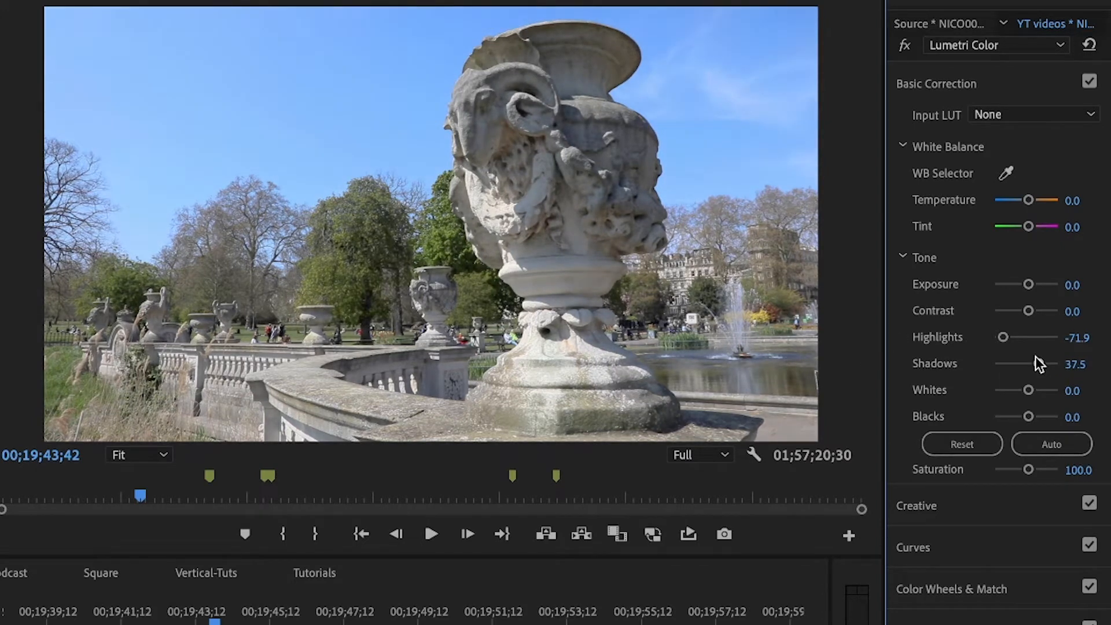
drag(1028, 310, 1055, 310)
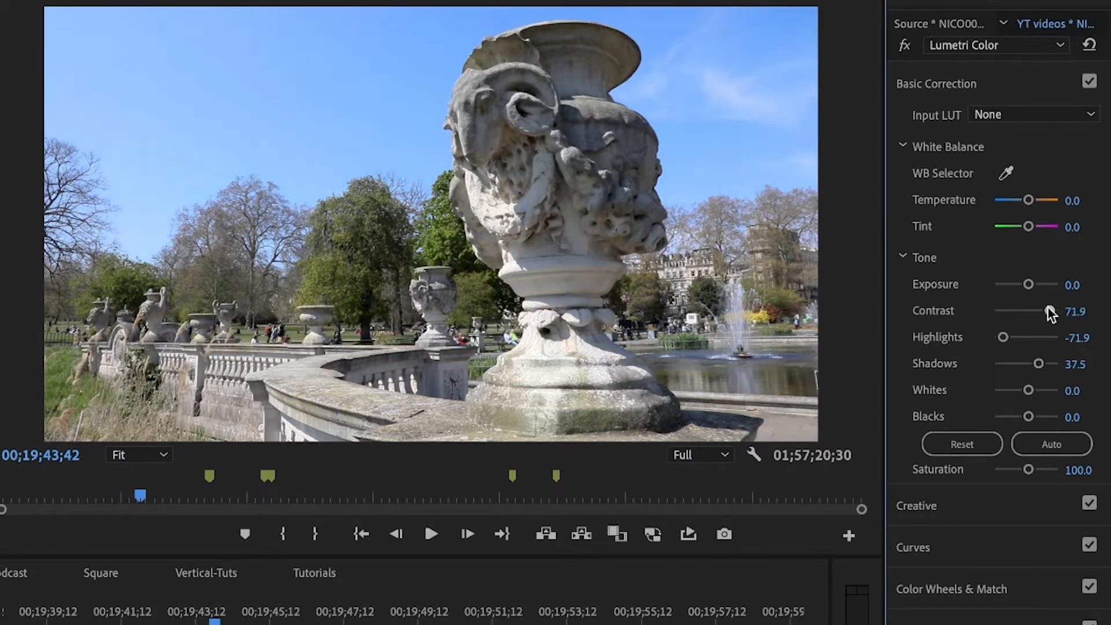
drag(1048, 310, 1054, 310)
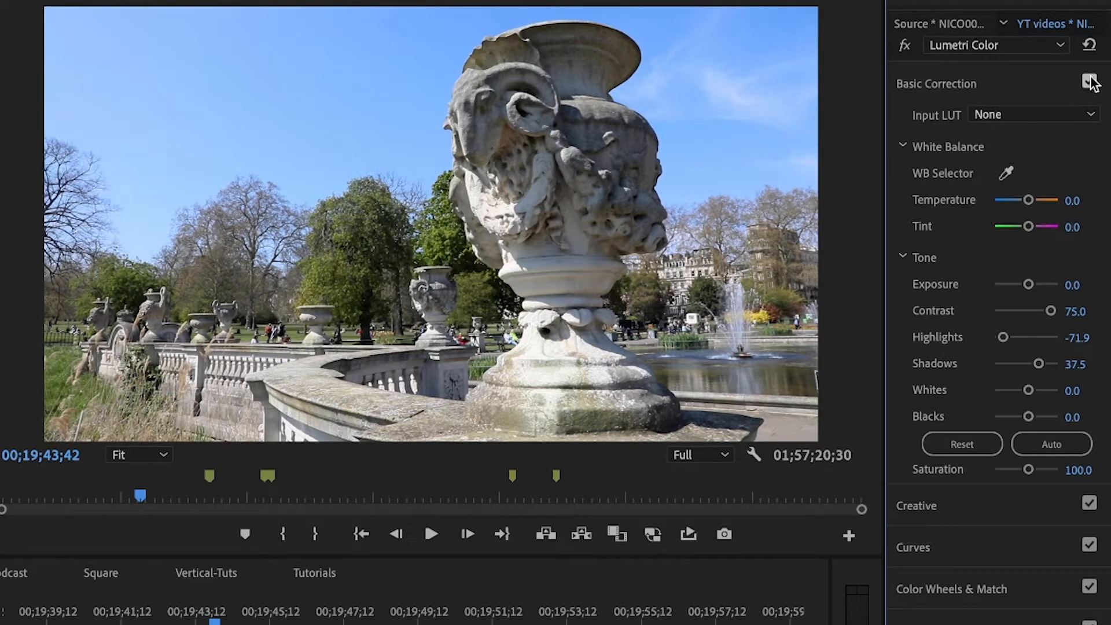
click(1090, 83)
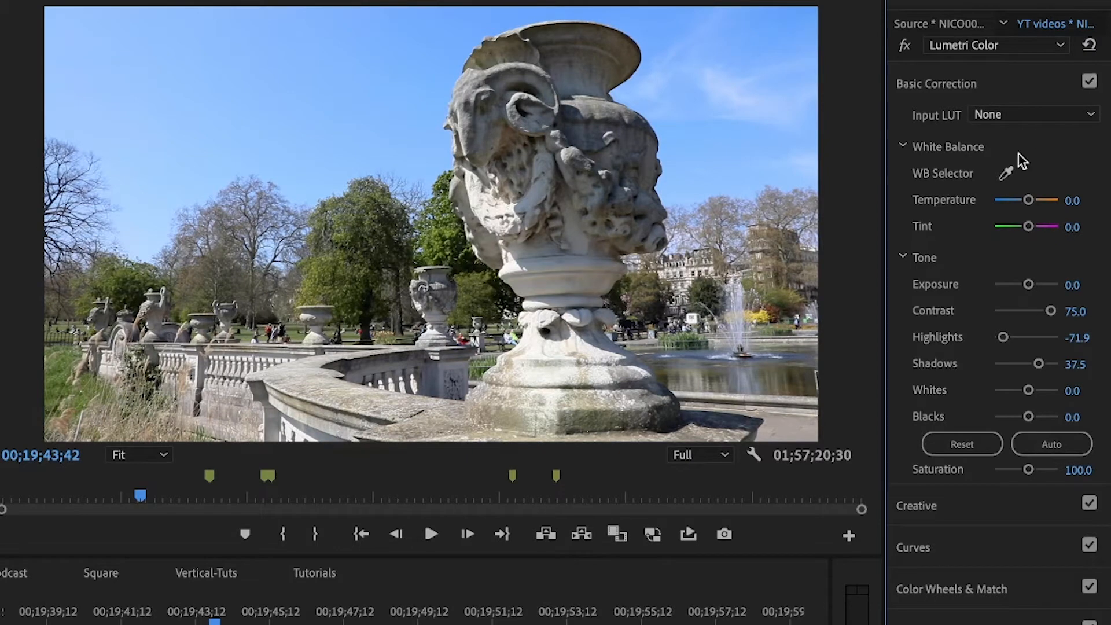
drag(1027, 469, 1032, 470)
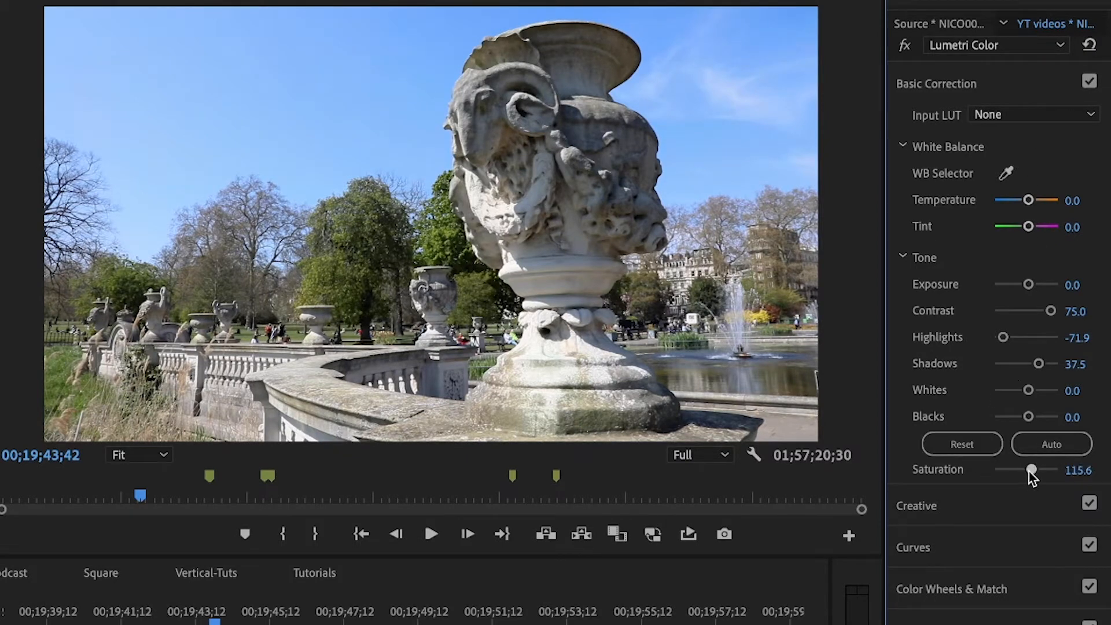
drag(1032, 469, 1060, 470)
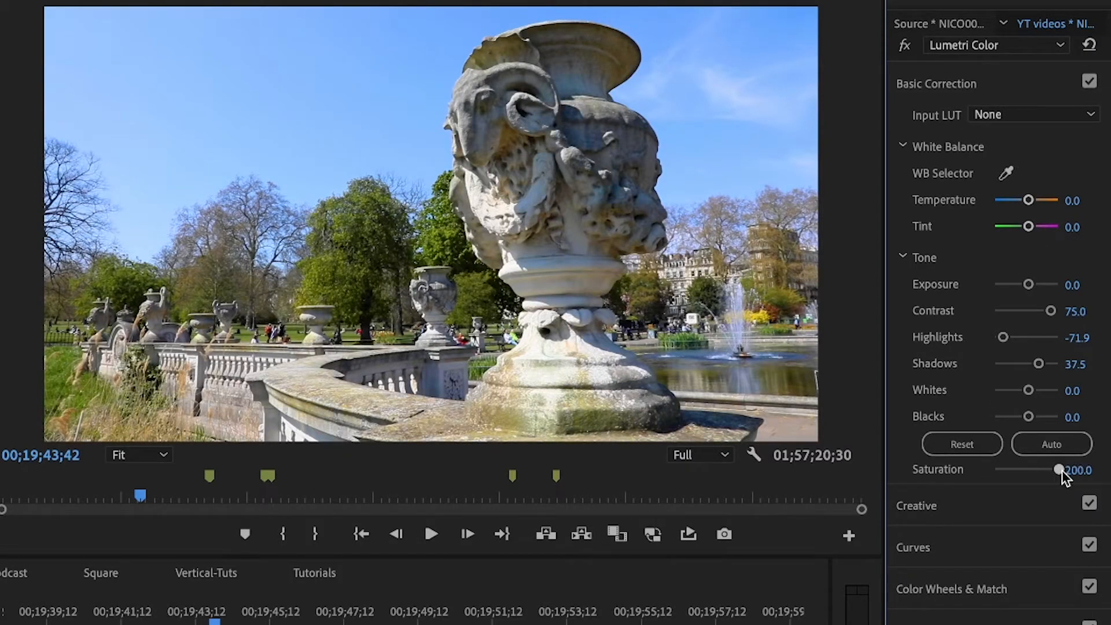
drag(1059, 470, 1052, 469)
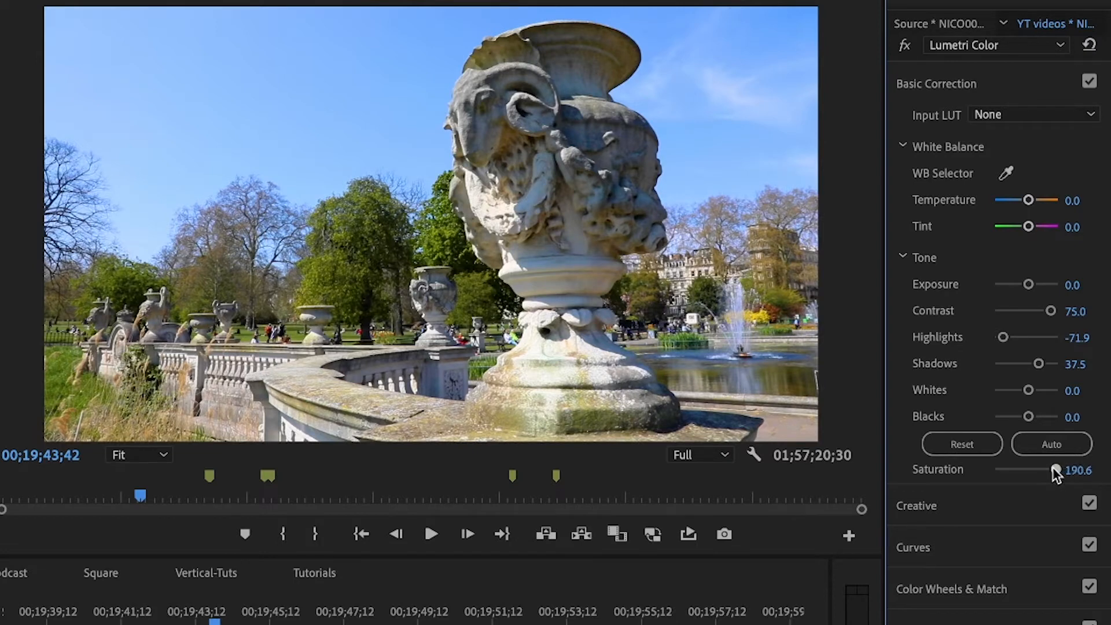
drag(1054, 469, 1041, 469)
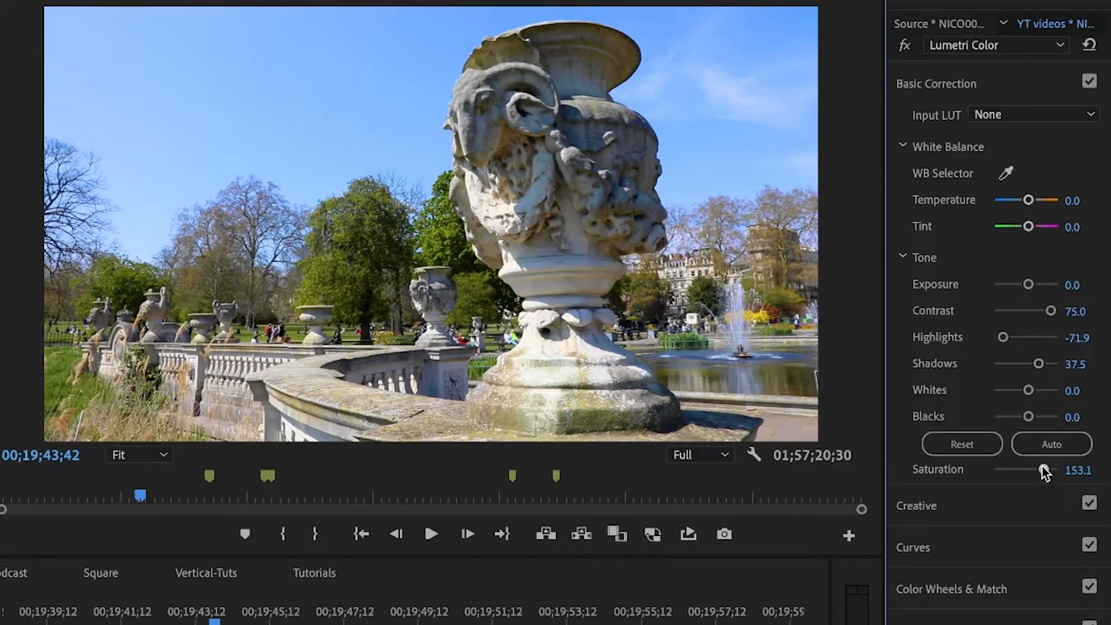
drag(1045, 470, 1041, 469)
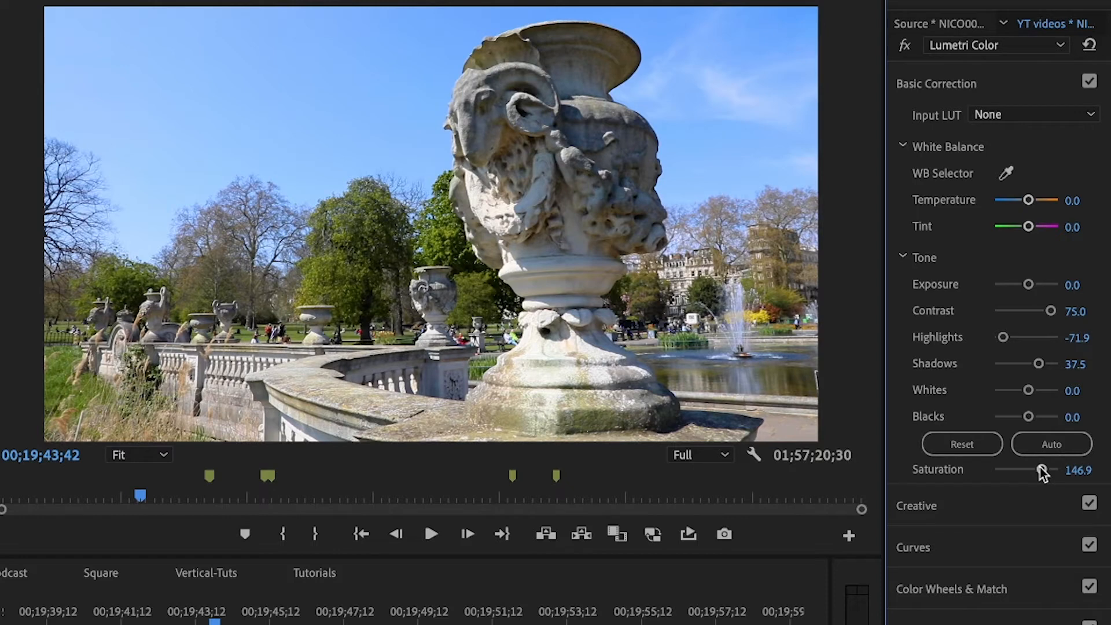
drag(1056, 470, 1030, 469)
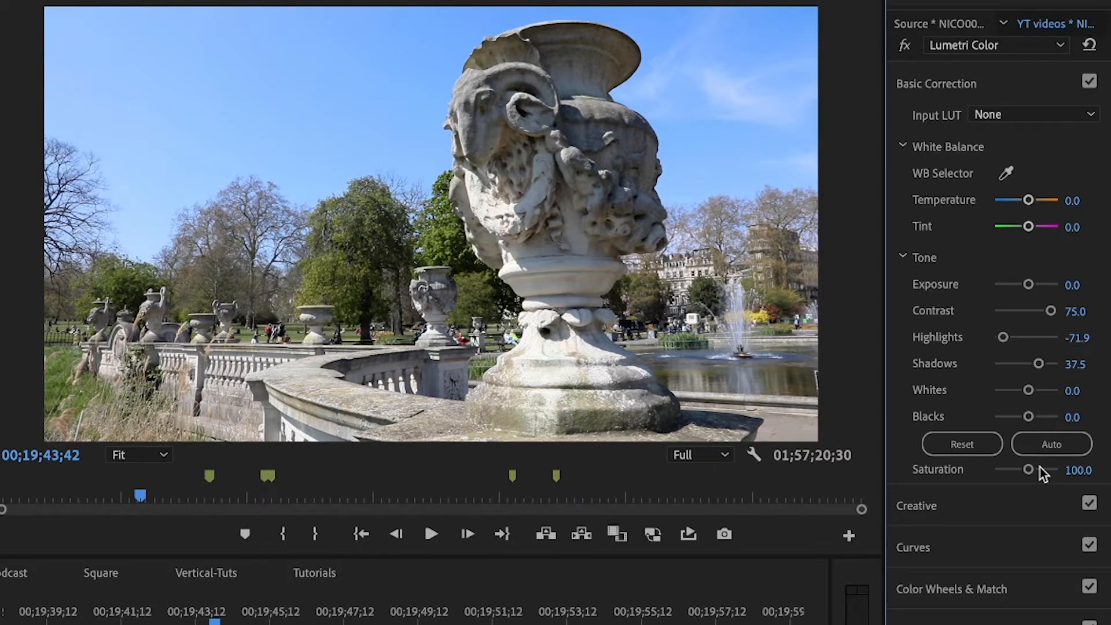
Expand the HSL Secondary section in the Lumetri Color panel.
click(961, 444)
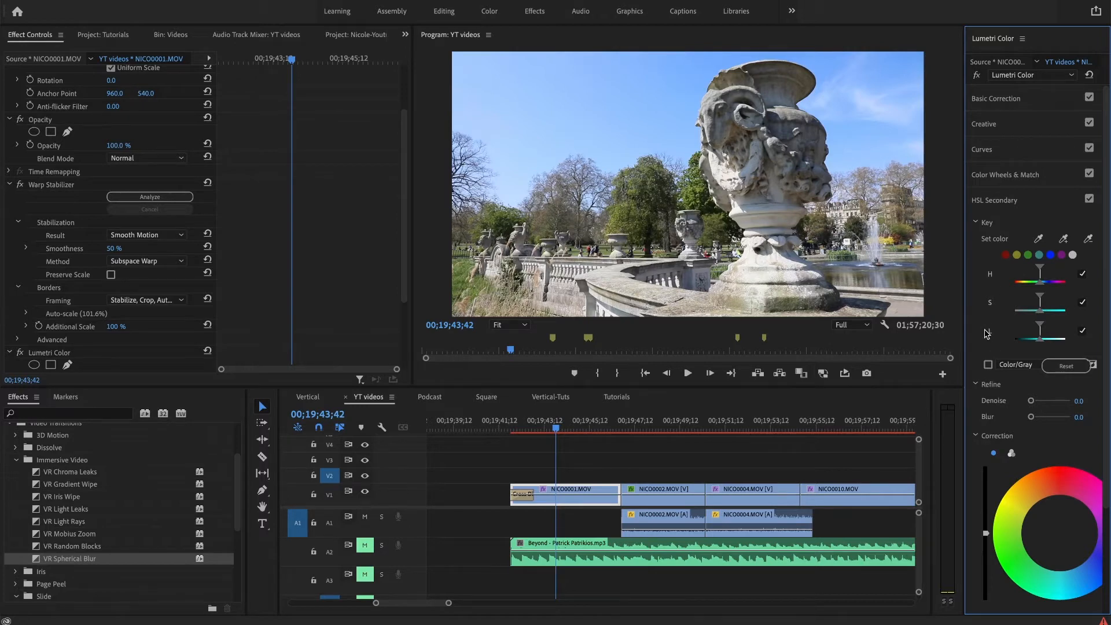
mouse_move(990, 335)
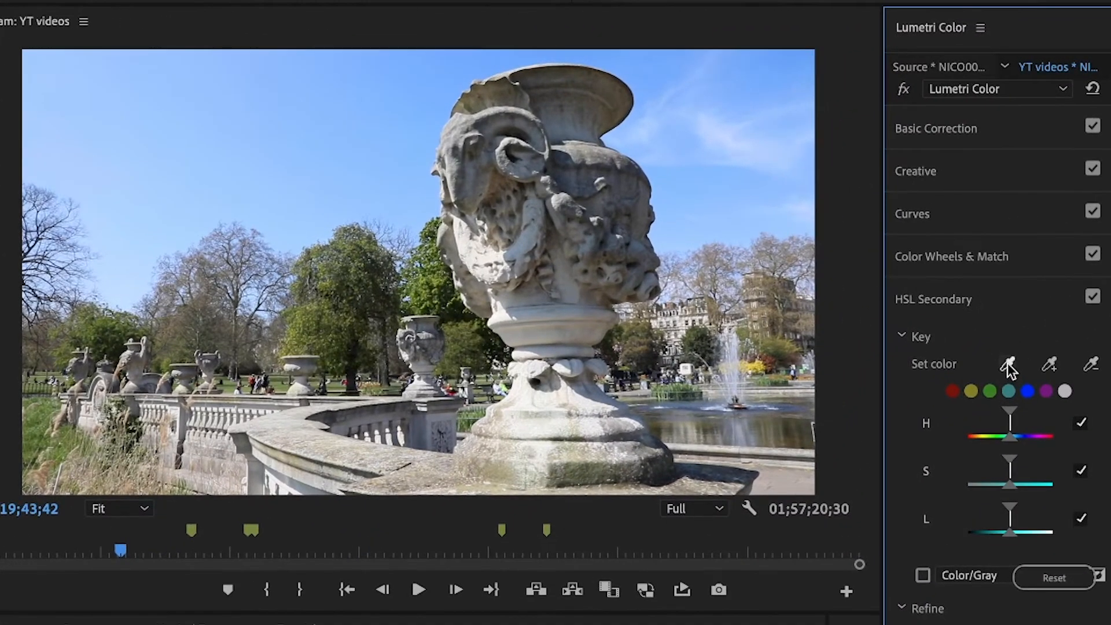
Pick the sky colour as key and narrow the L and S ranges until the Color/Gray preview keeps only the sky.
click(1007, 364)
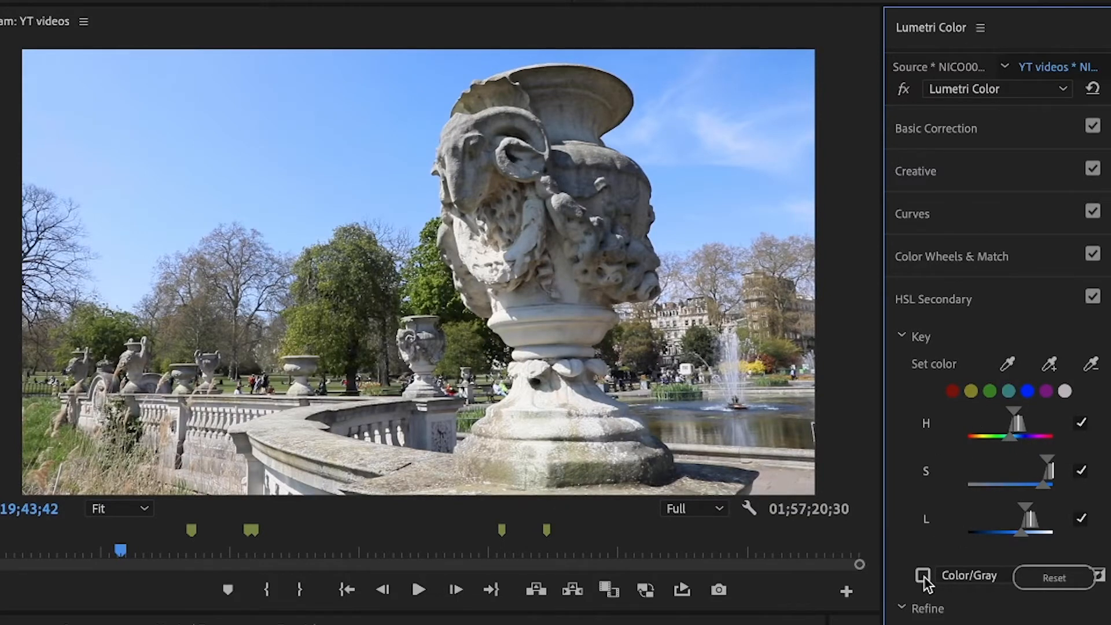
click(922, 575)
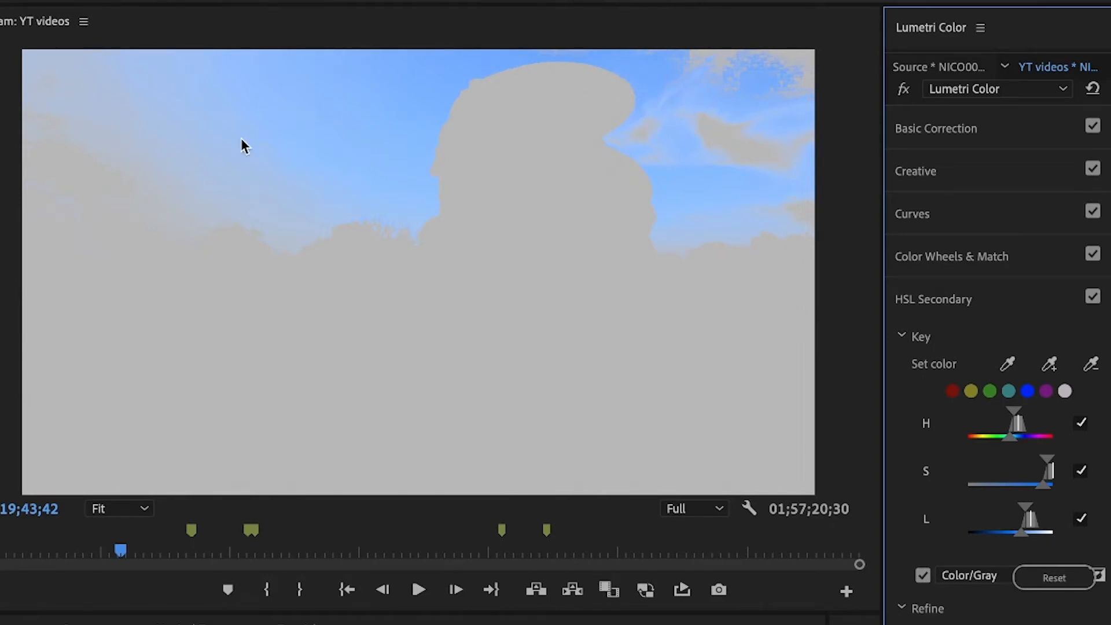
mouse_move(753, 175)
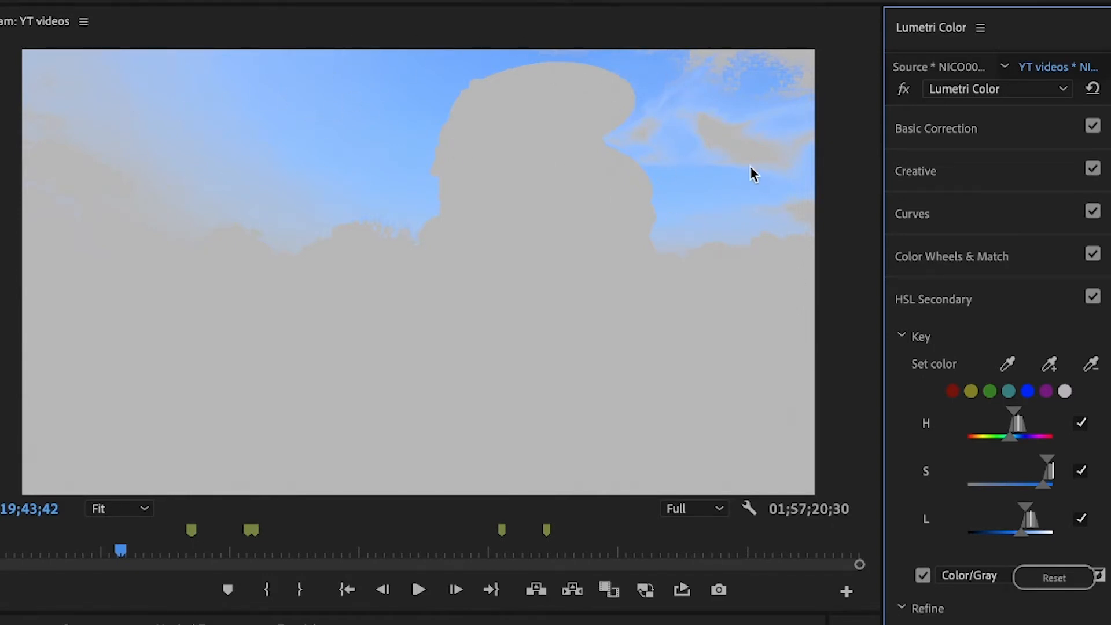
mouse_move(698, 69)
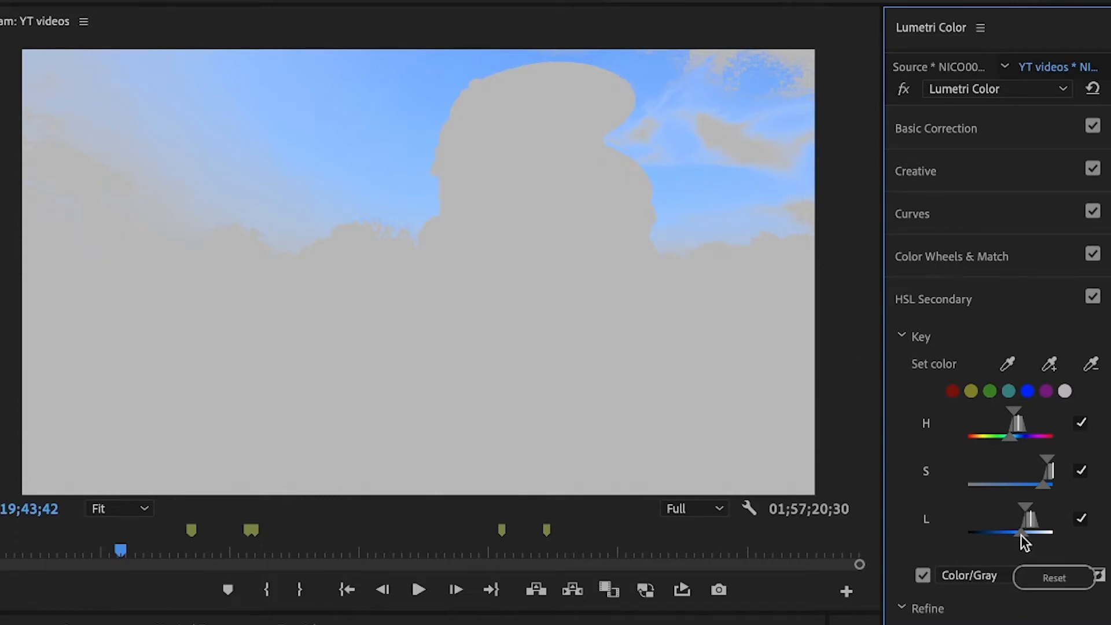
drag(1019, 527, 978, 528)
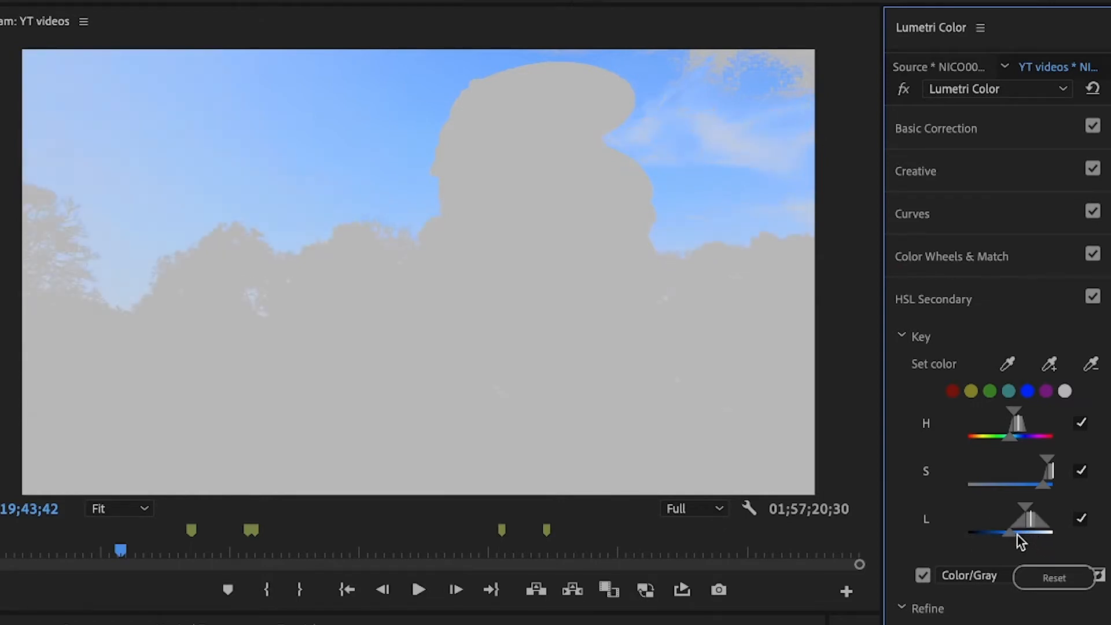
drag(1013, 528, 1027, 528)
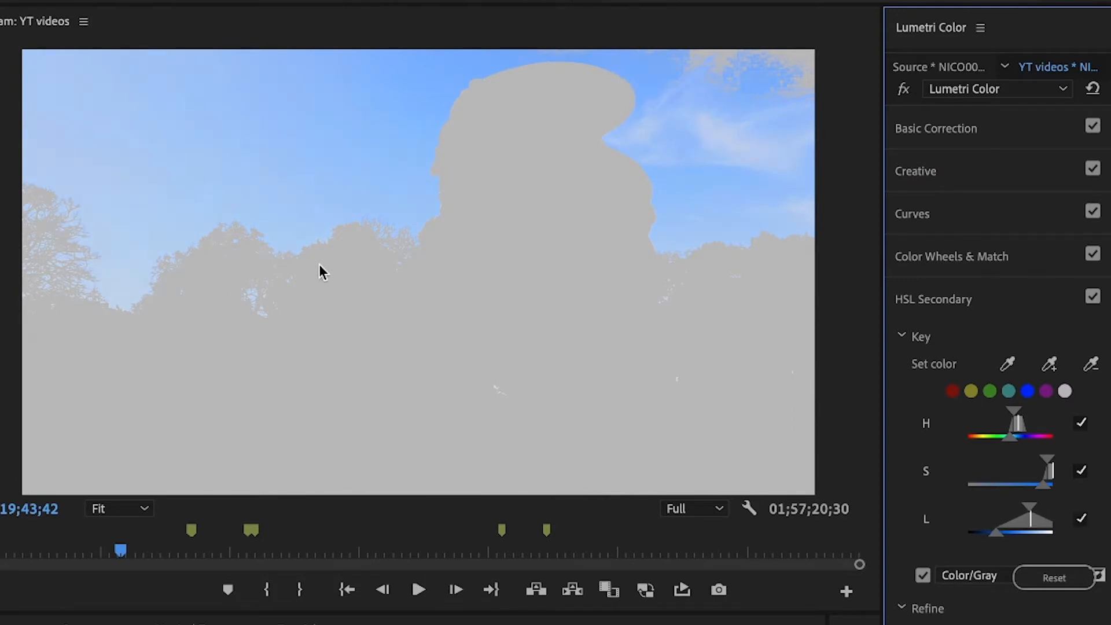
mouse_move(257, 316)
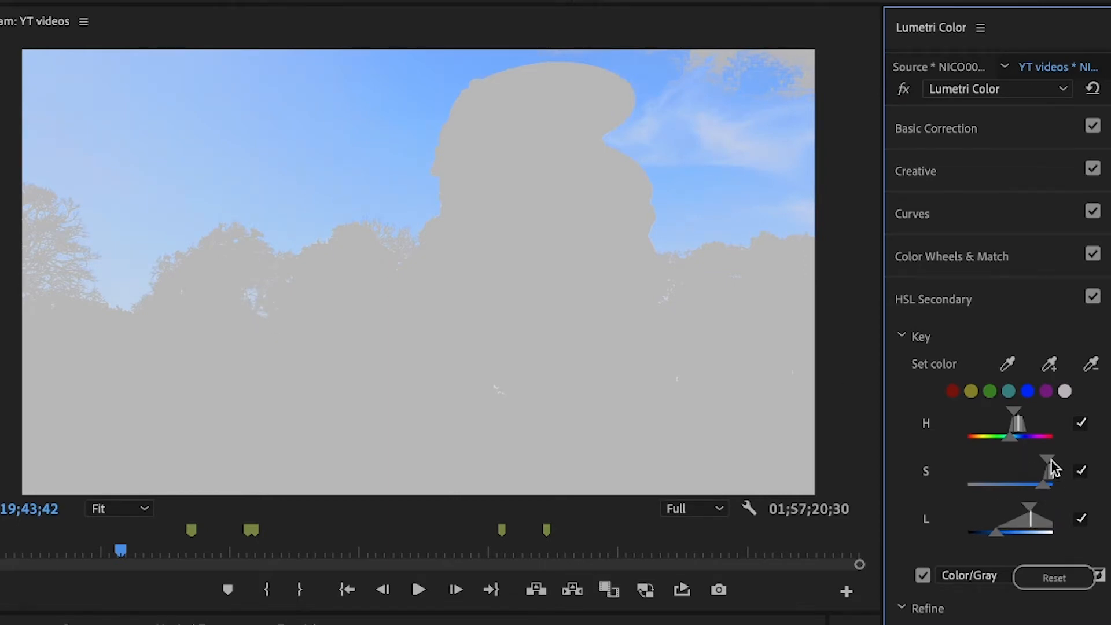
drag(1048, 464, 999, 485)
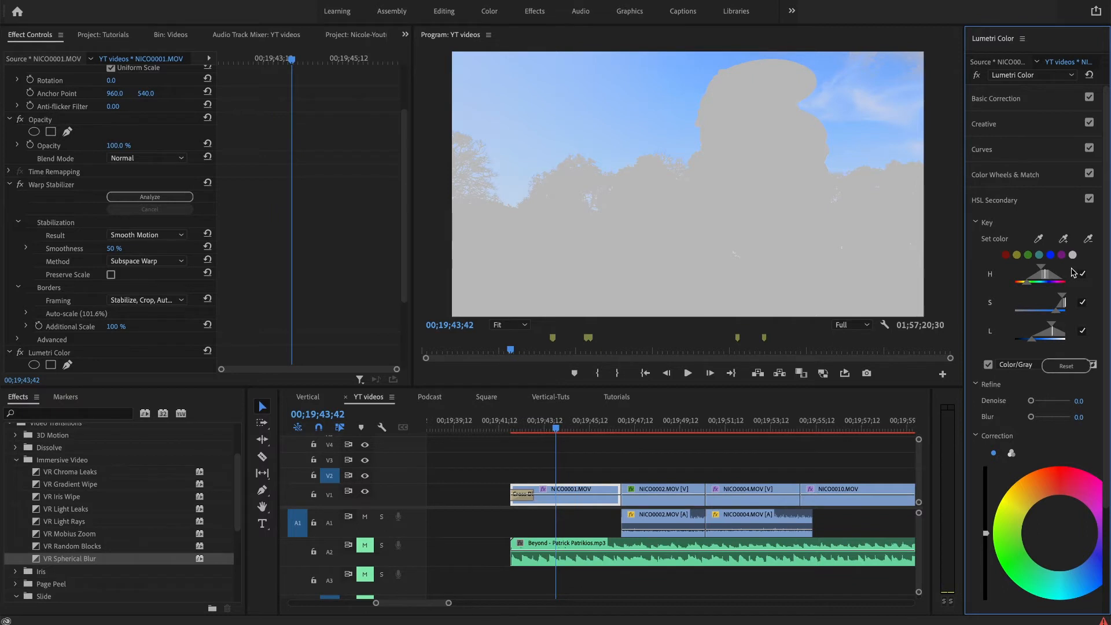
mouse_move(654, 142)
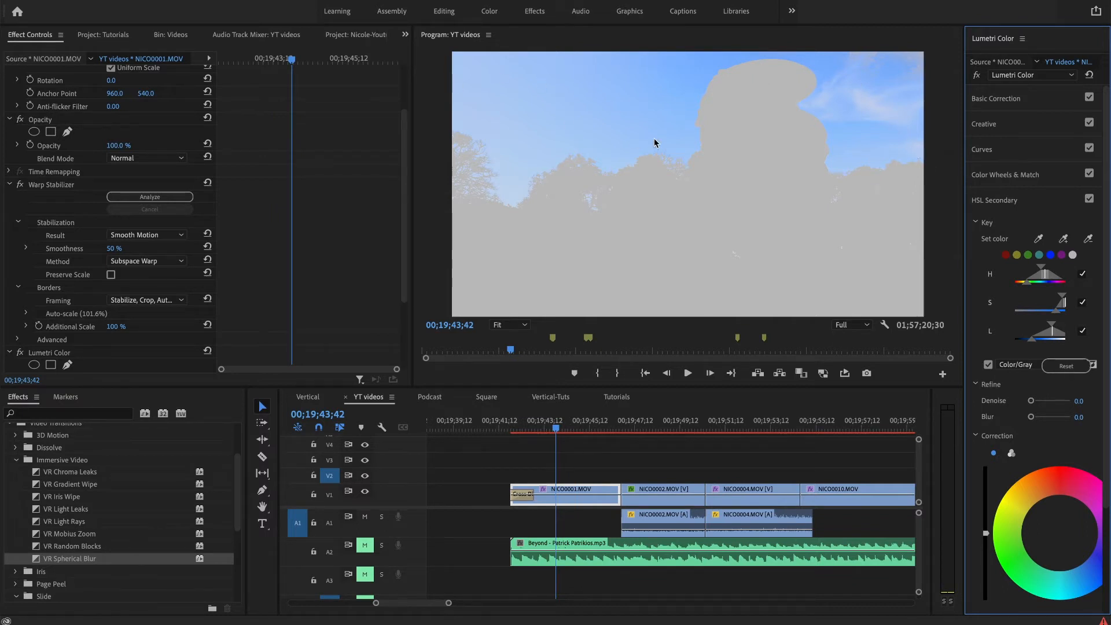
mouse_move(844, 244)
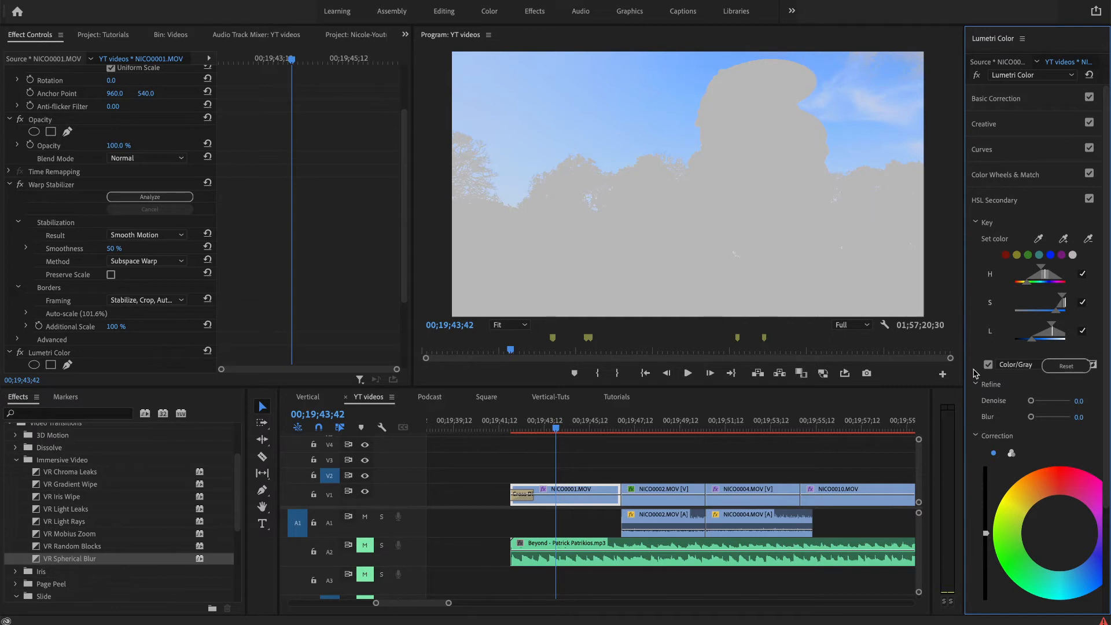
Switch off the Color/Gray key preview to show the clip in full colour again.
click(988, 364)
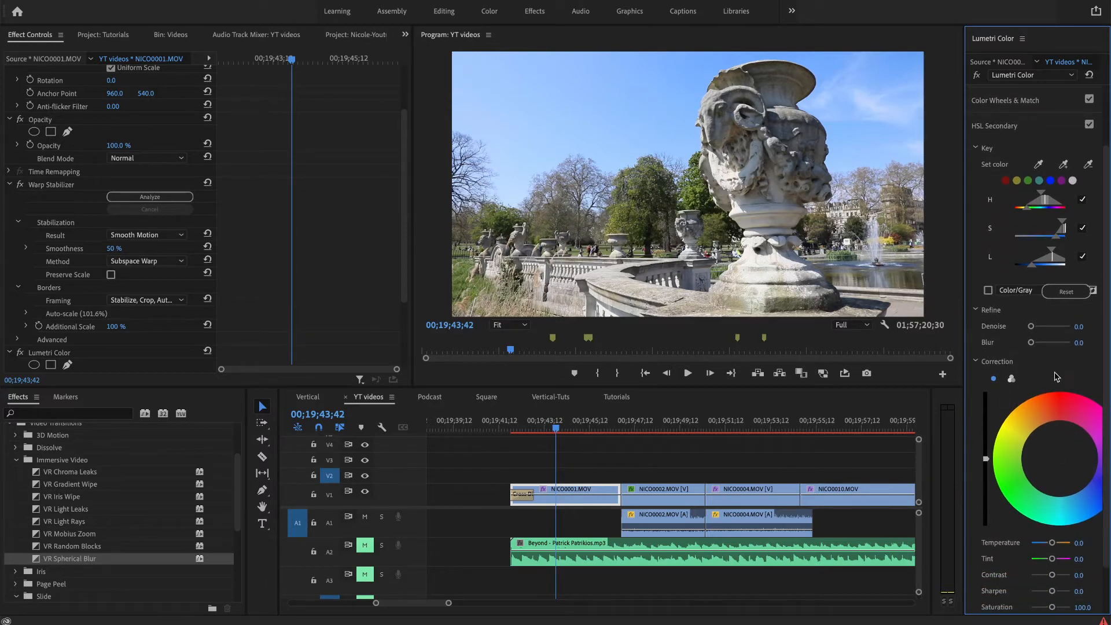
Shift the HSL Secondary correction wheel toward blue so the keyed sky turns a deeper blue.
click(1060, 458)
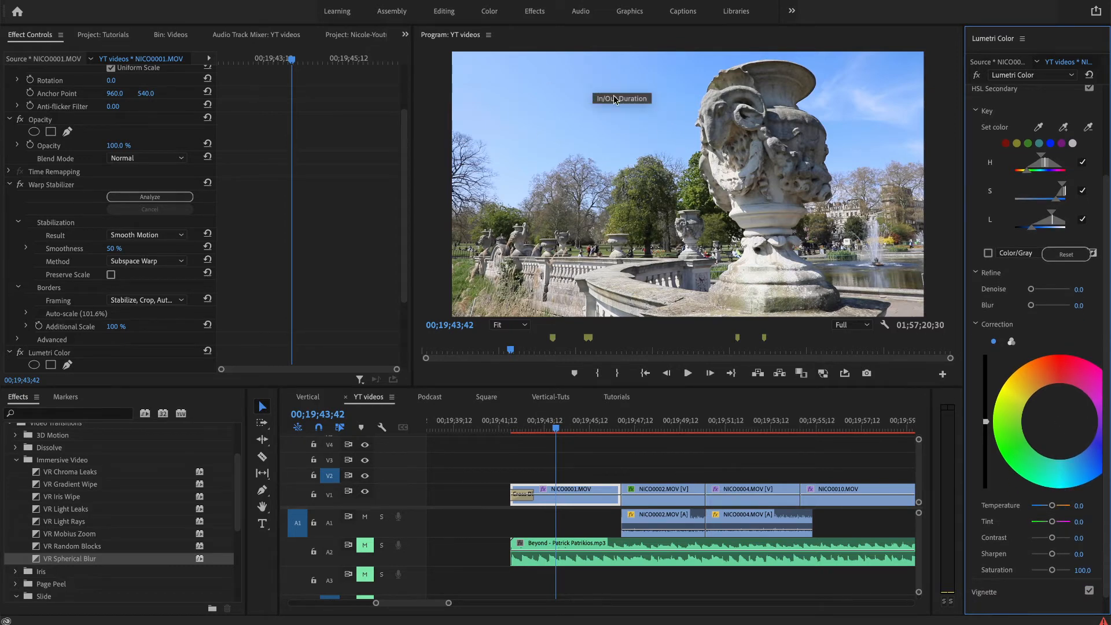
mouse_move(702, 215)
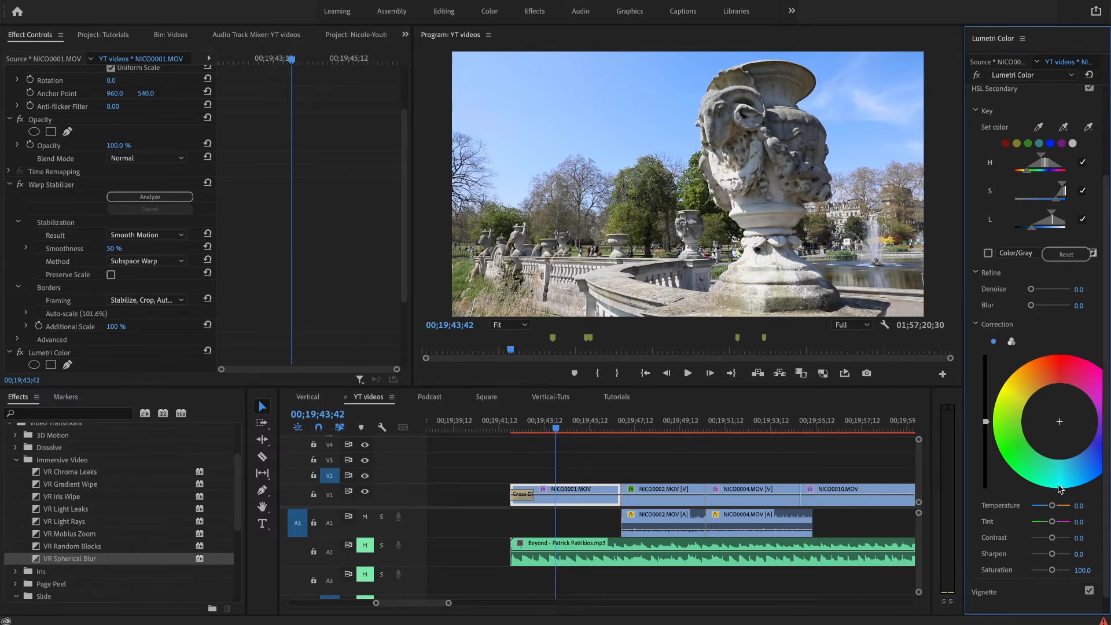
mouse_move(1061, 490)
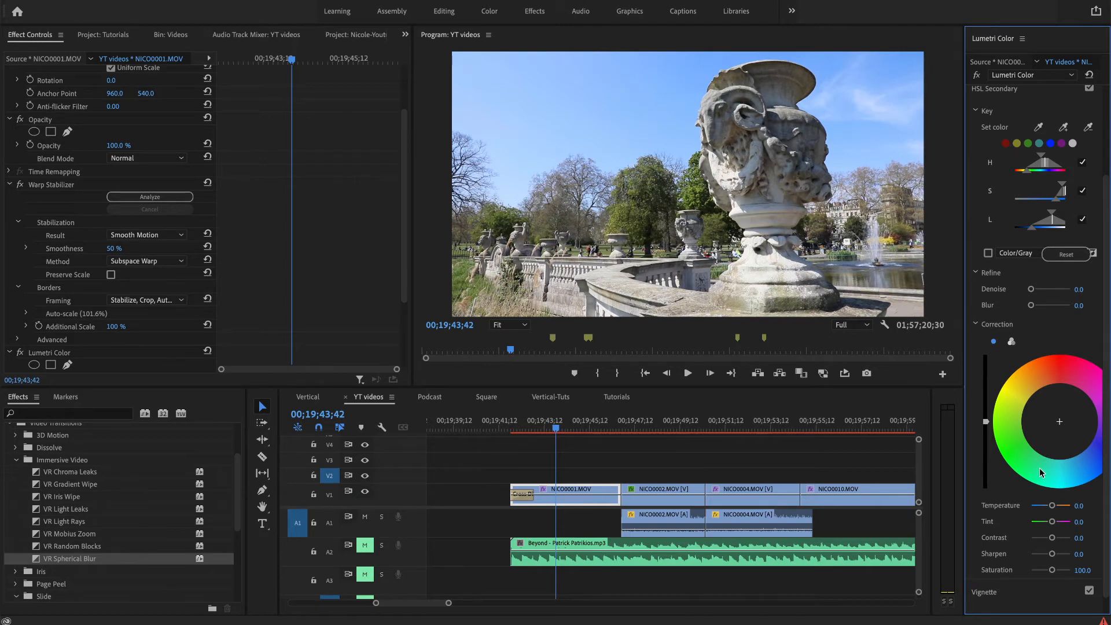
drag(1059, 422, 1057, 488)
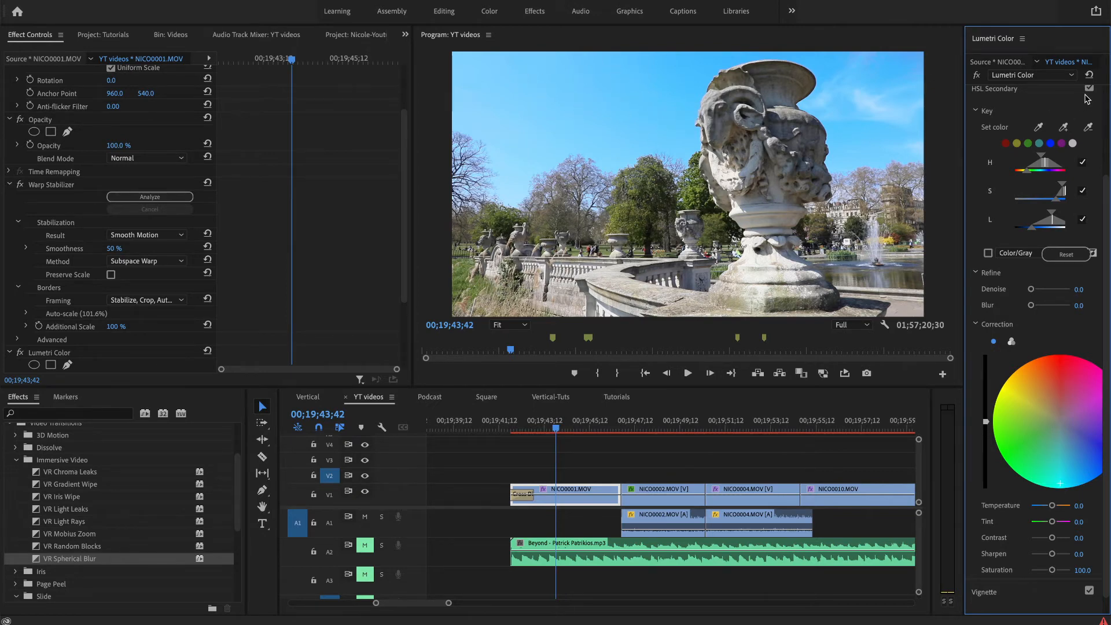
click(1089, 88)
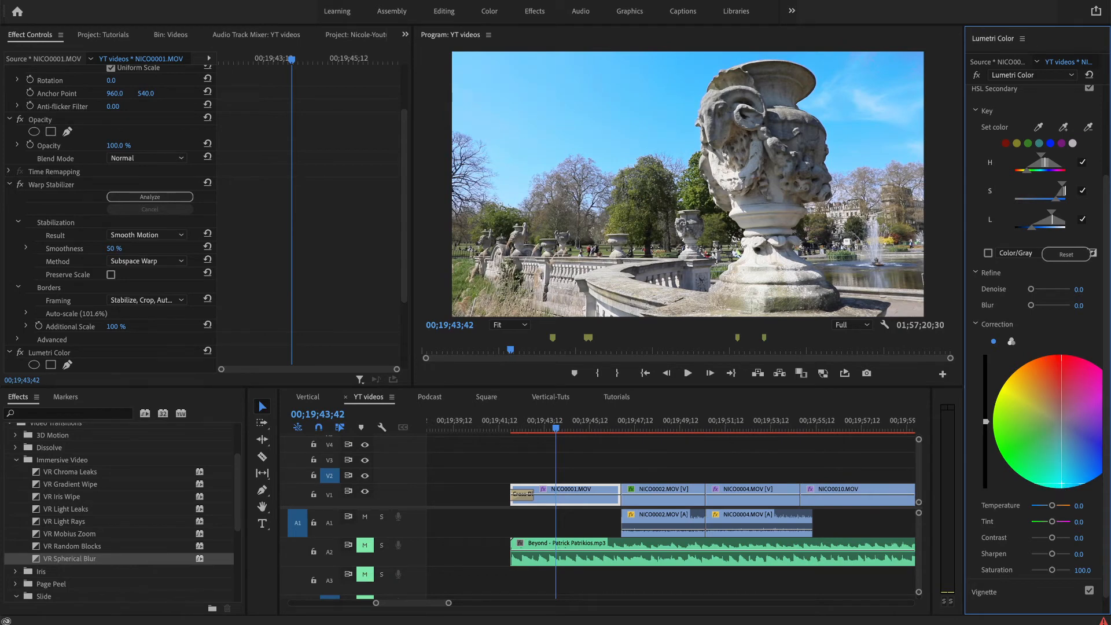
mouse_move(1051, 331)
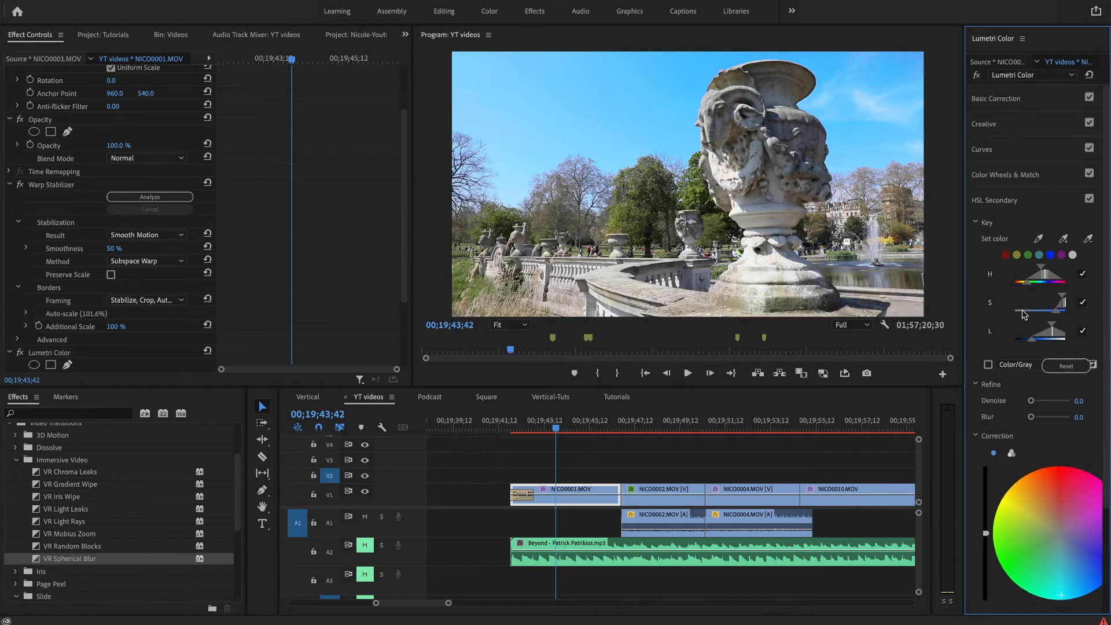
Reset the tone to contrast 46.9, highlights -100 and shadows about 34.4 in Basic Correction.
click(996, 98)
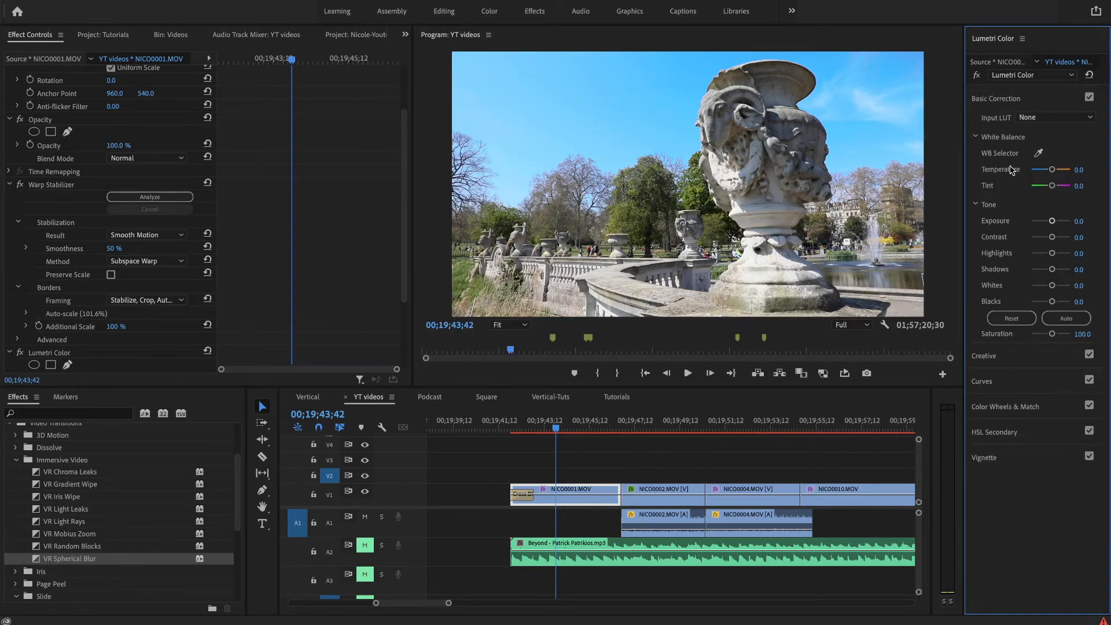
drag(1051, 237, 1055, 238)
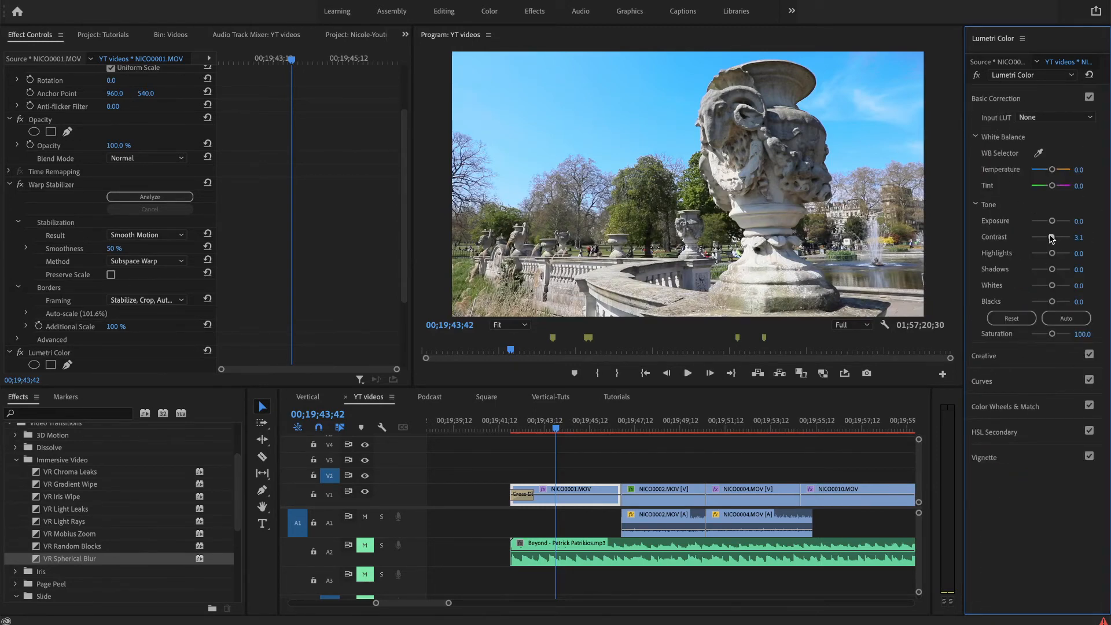
drag(1051, 237, 1070, 237)
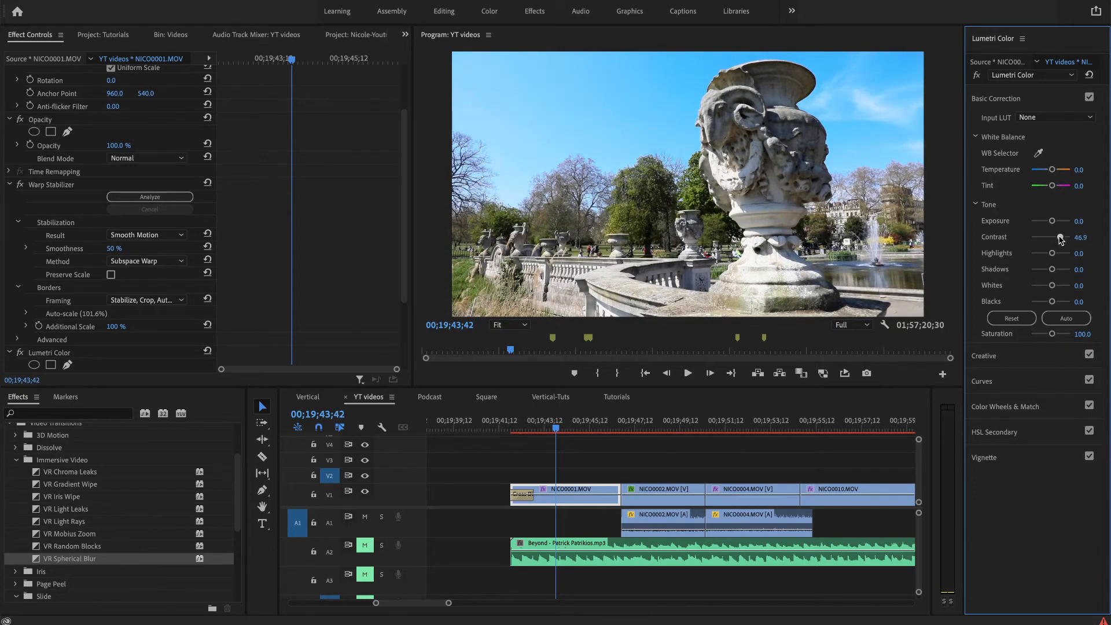
drag(1052, 269, 1061, 269)
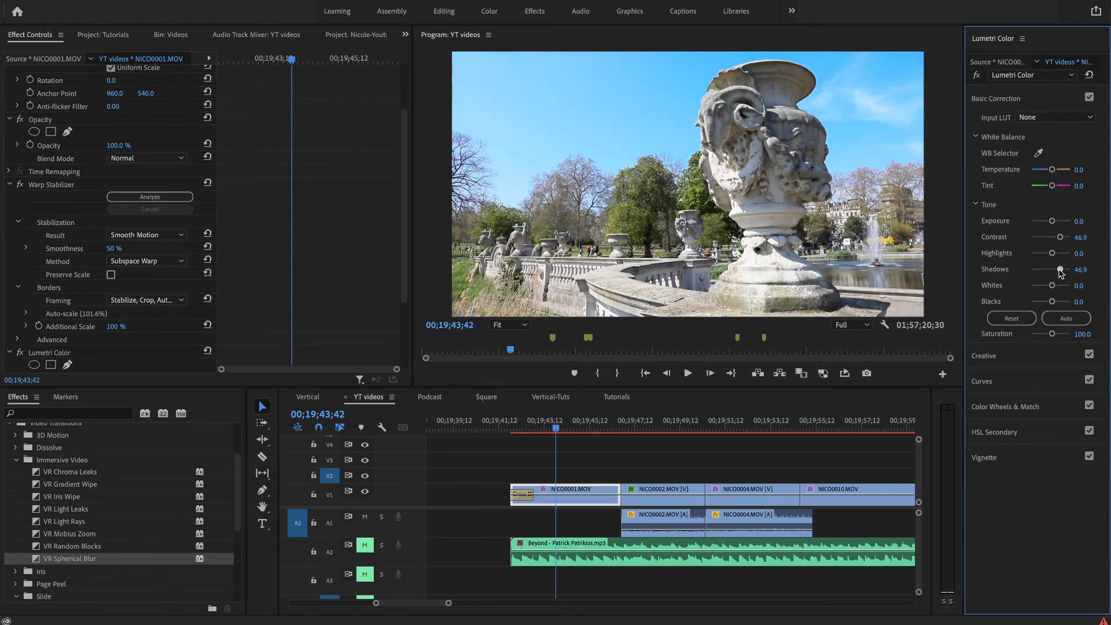
drag(1052, 253, 1041, 253)
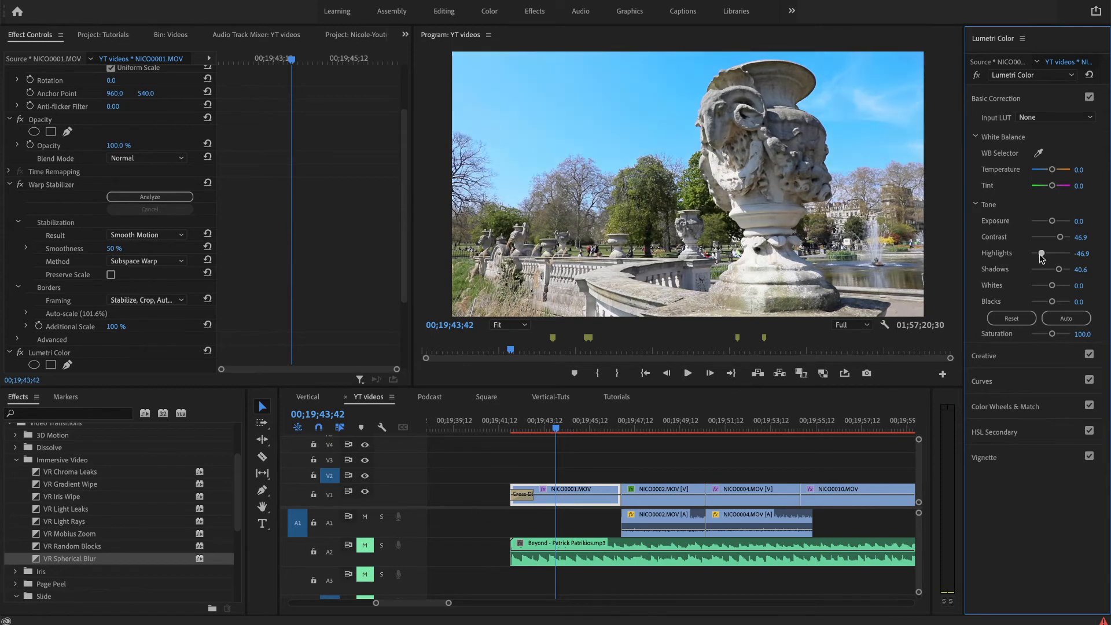
drag(1040, 253, 1029, 254)
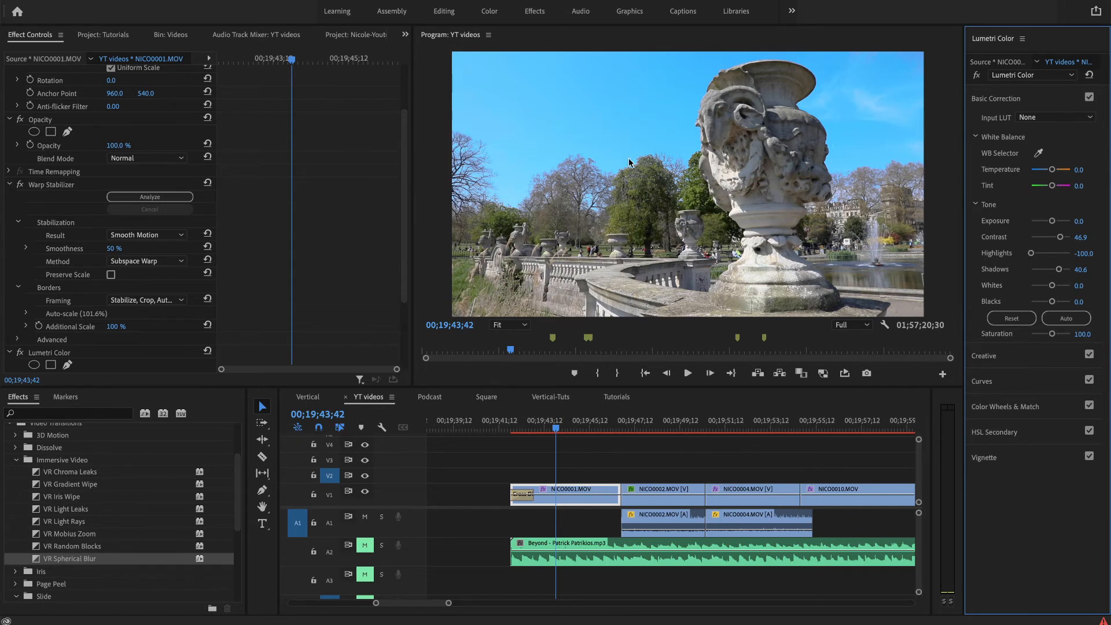
mouse_move(962, 278)
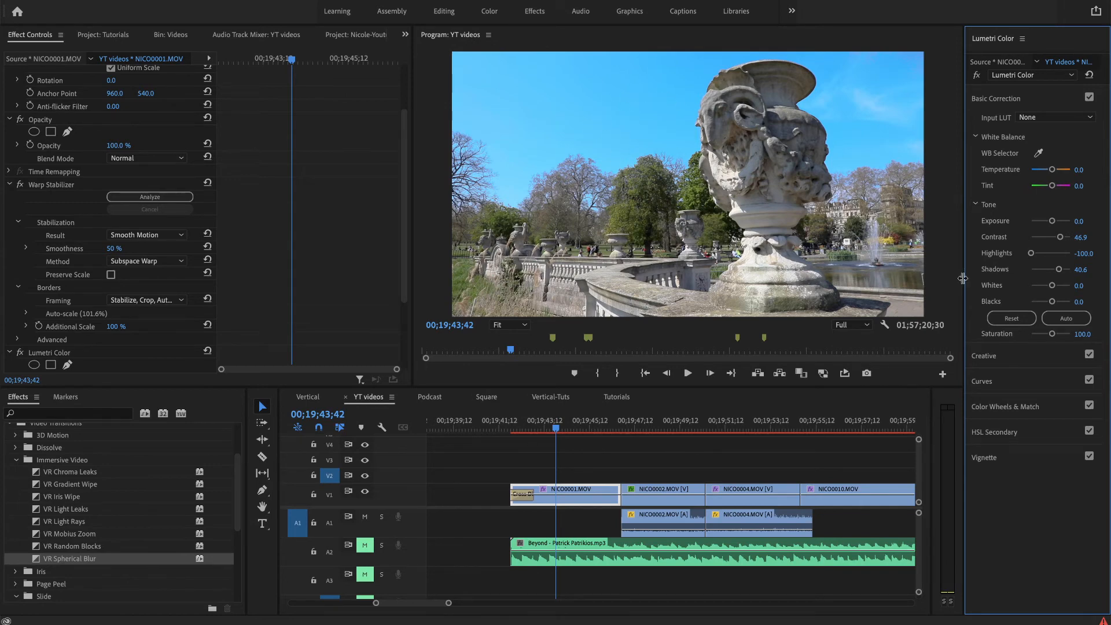
mouse_move(1061, 278)
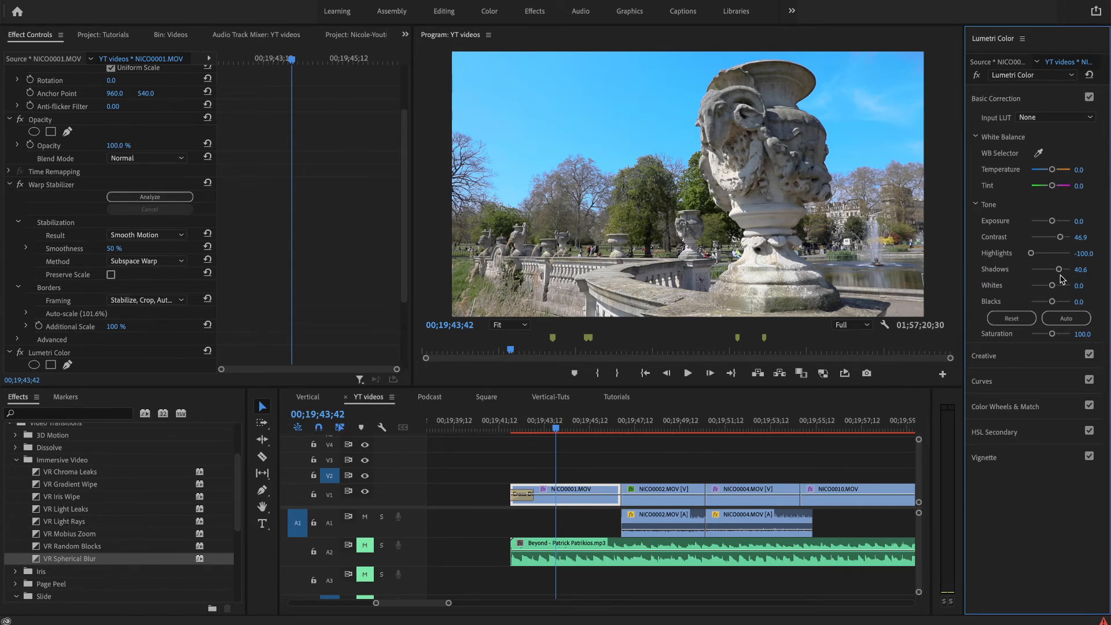
drag(1052, 269, 1050, 269)
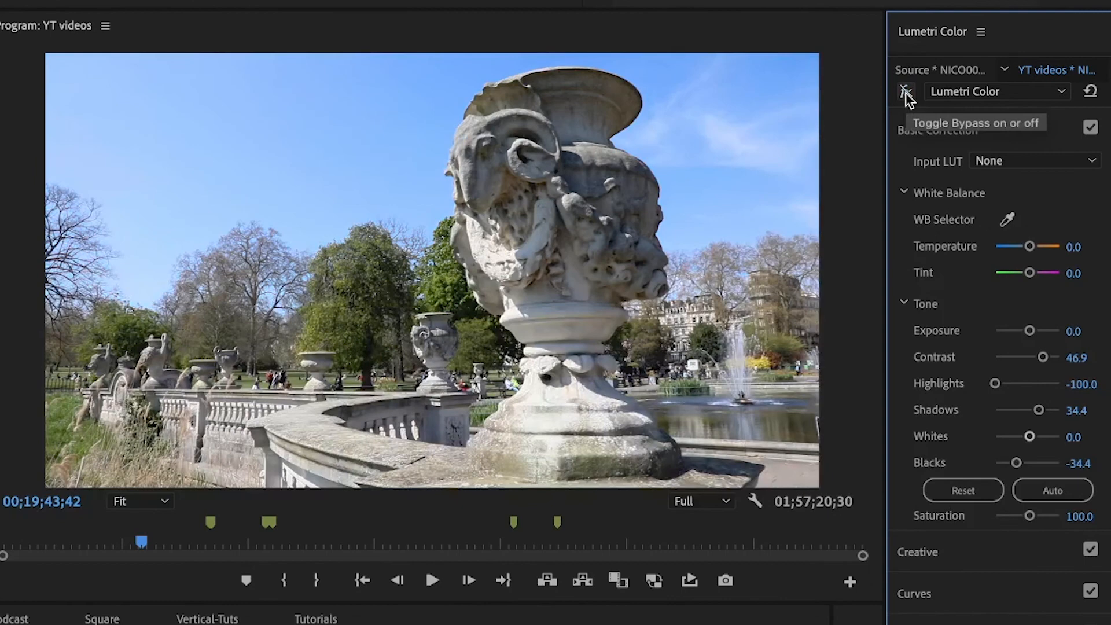
Bypass the Lumetri Color effect to compare the ungraded original with the grade.
click(905, 91)
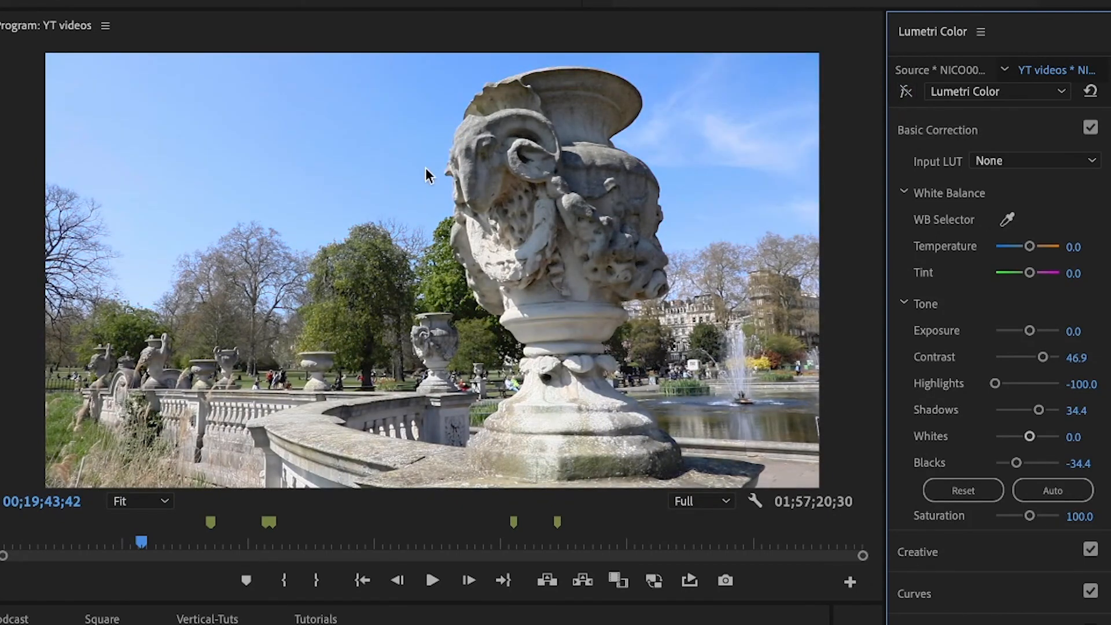
mouse_move(367, 164)
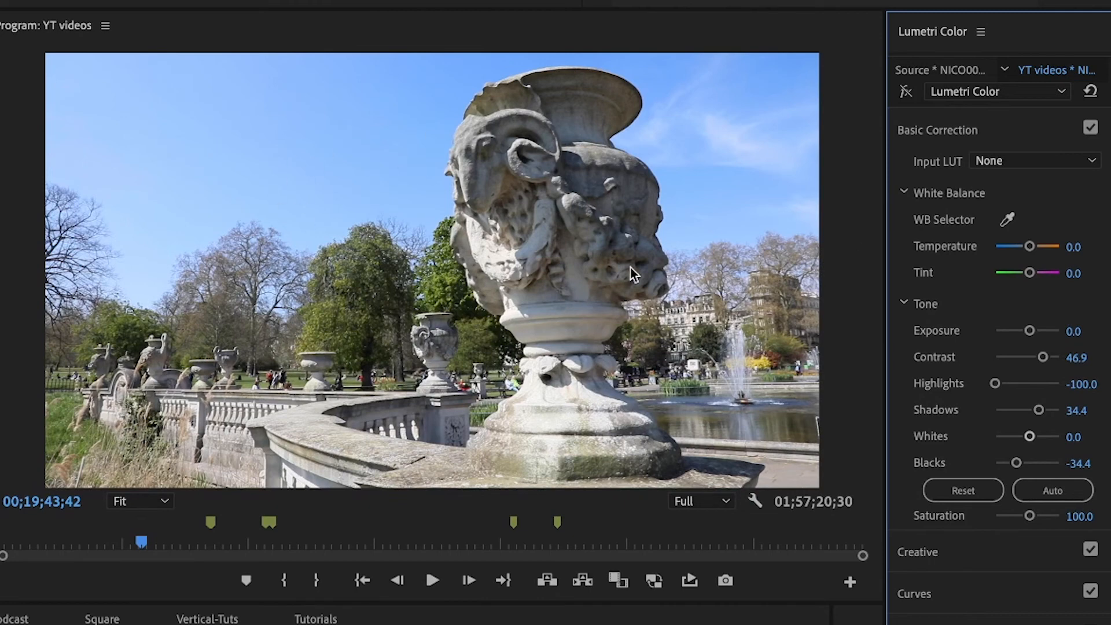
mouse_move(312, 186)
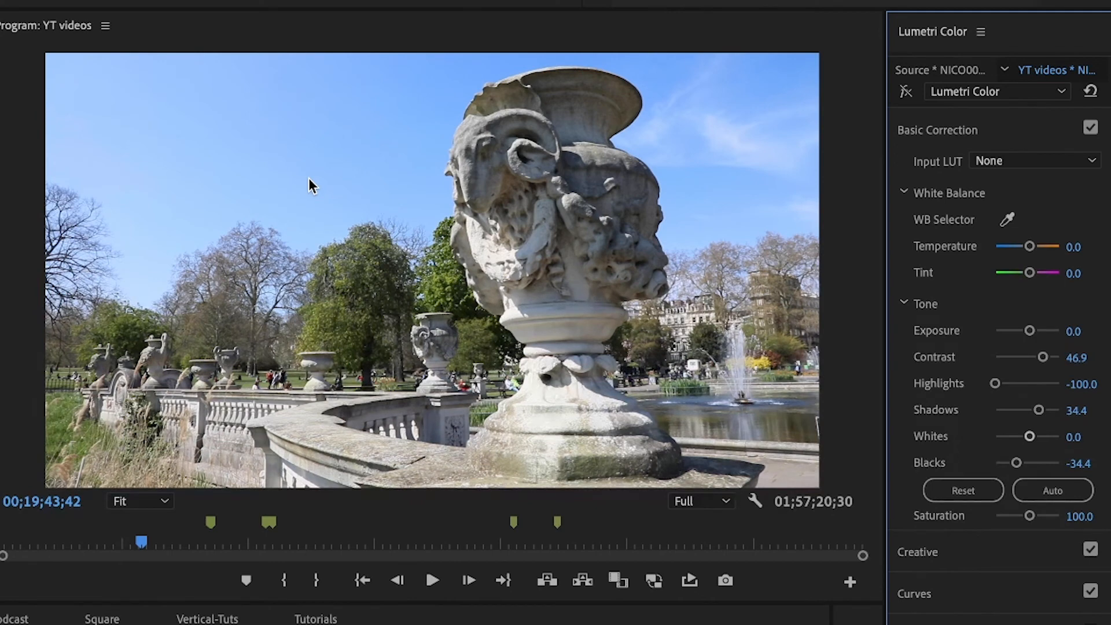
mouse_move(473, 179)
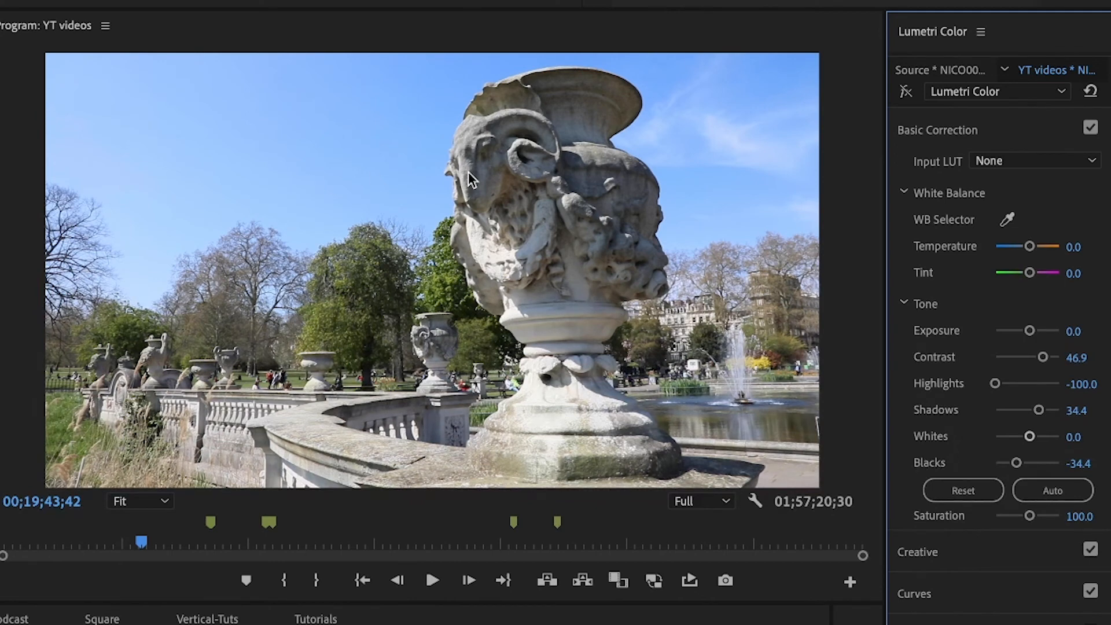